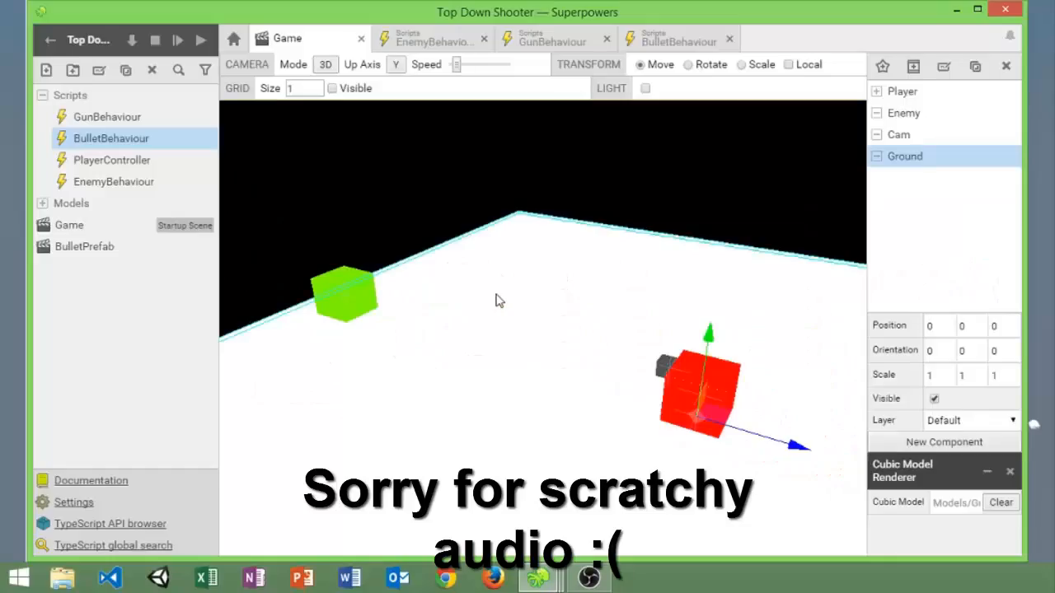
{"action": "mouse_move", "coordinate": [508, 321]}
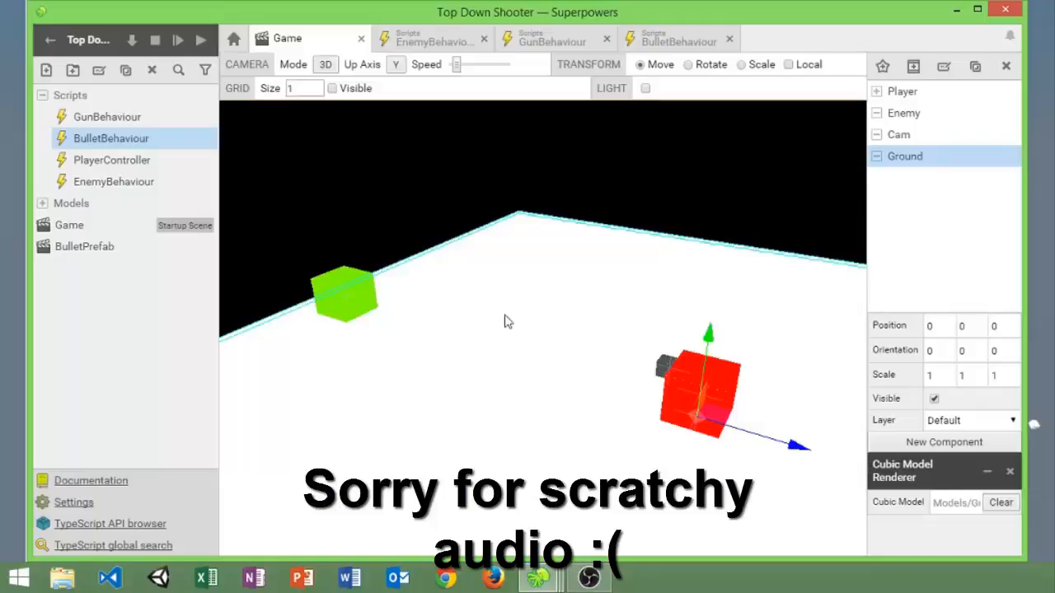
{"action": "mouse_move", "coordinate": [542, 336]}
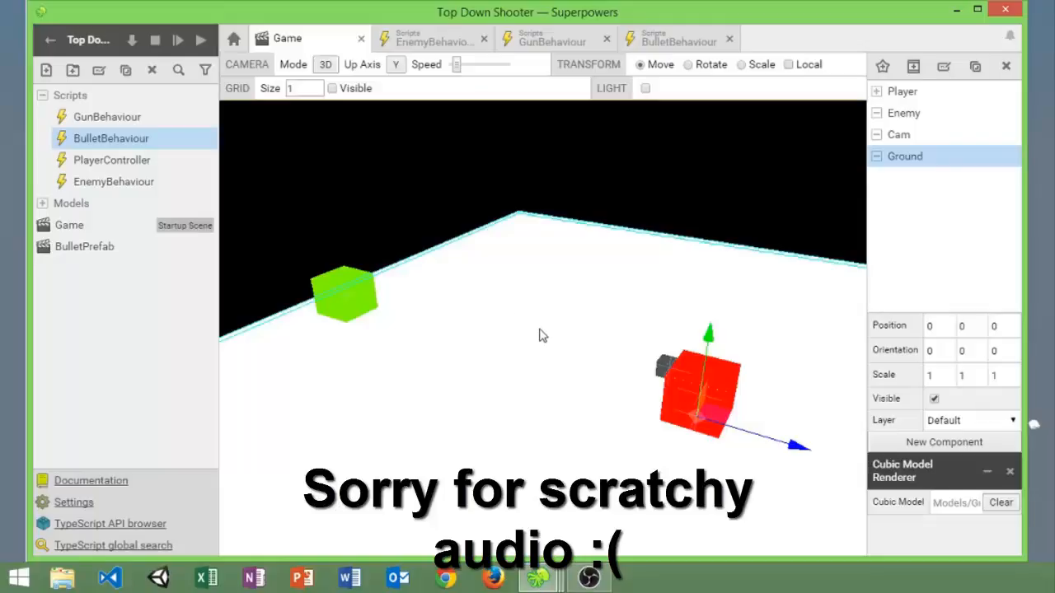
{"action": "mouse_move", "coordinate": [366, 313]}
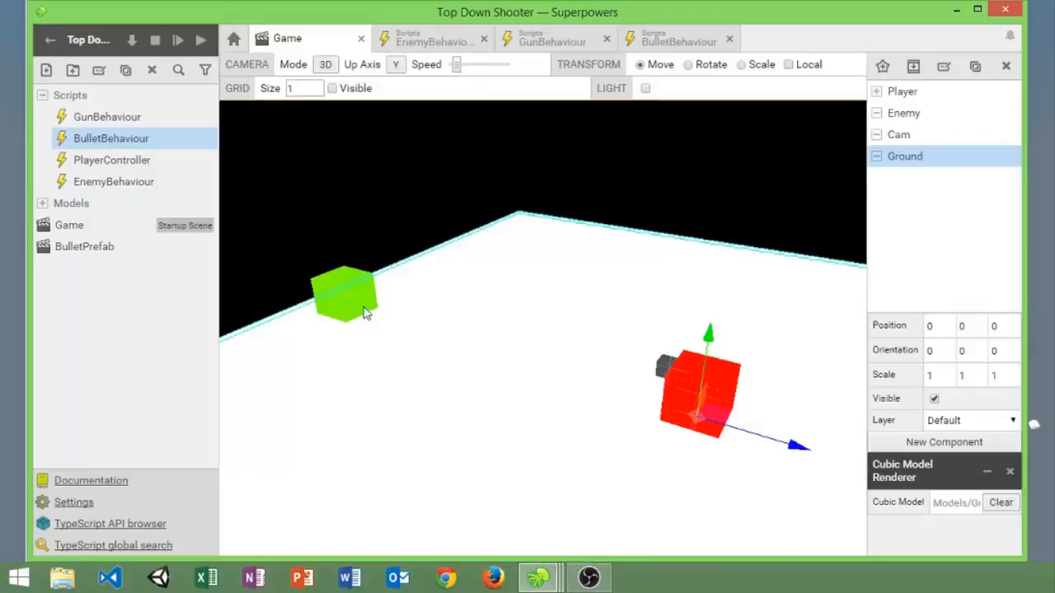
{"action": "mouse_move", "coordinate": [338, 63]}
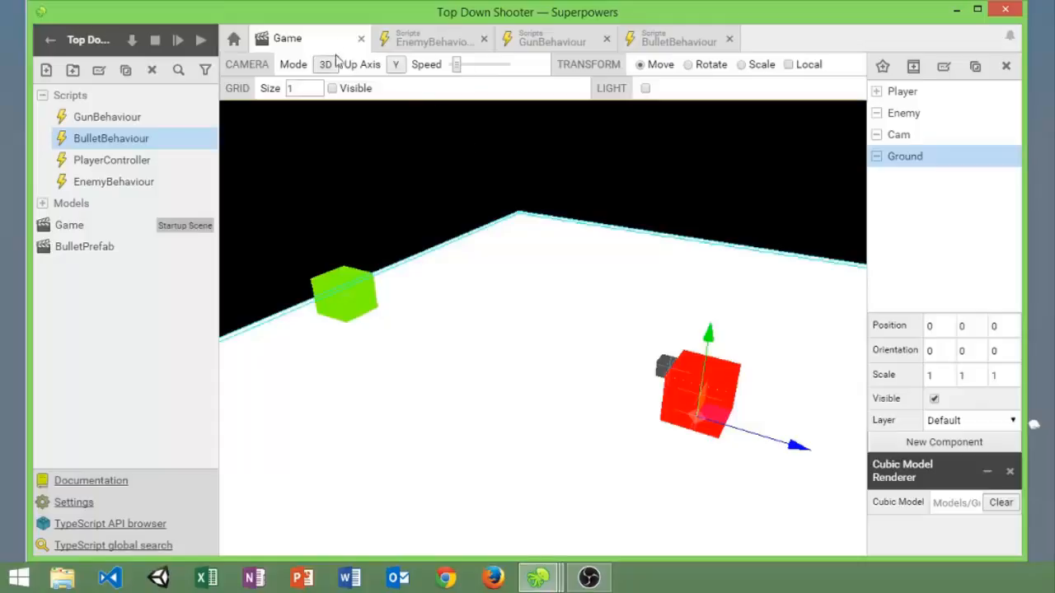
{"action": "mouse_move", "coordinate": [112, 181]}
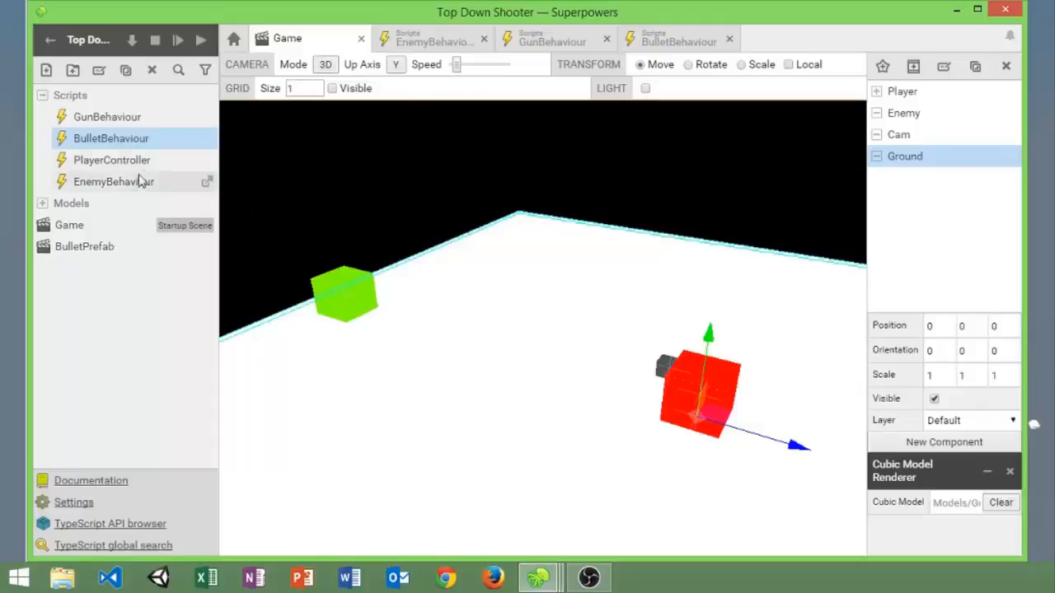
{"action": "mouse_move", "coordinate": [487, 114]}
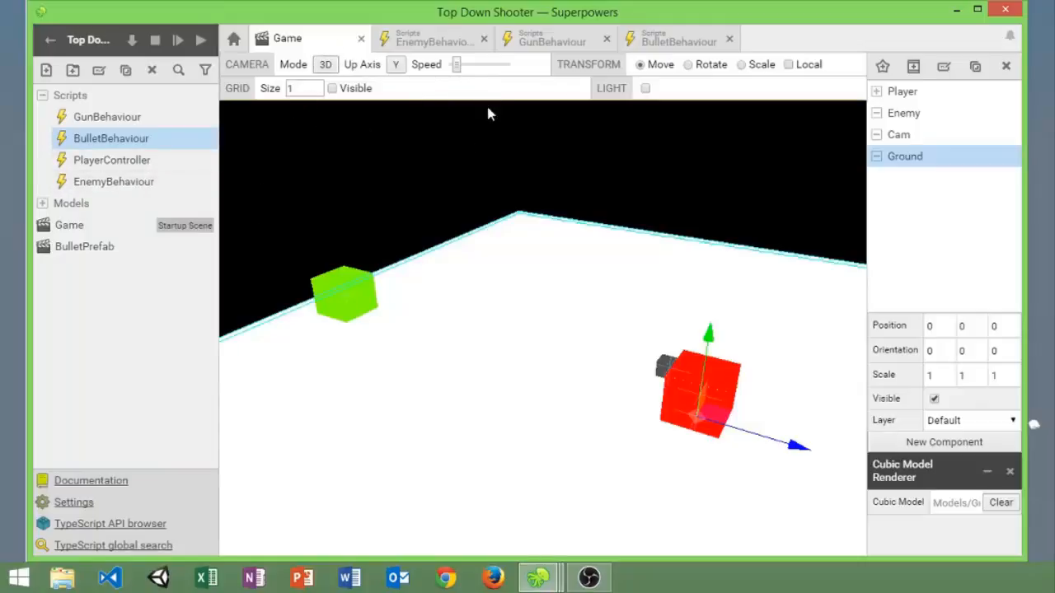
{"action": "mouse_move", "coordinate": [558, 369]}
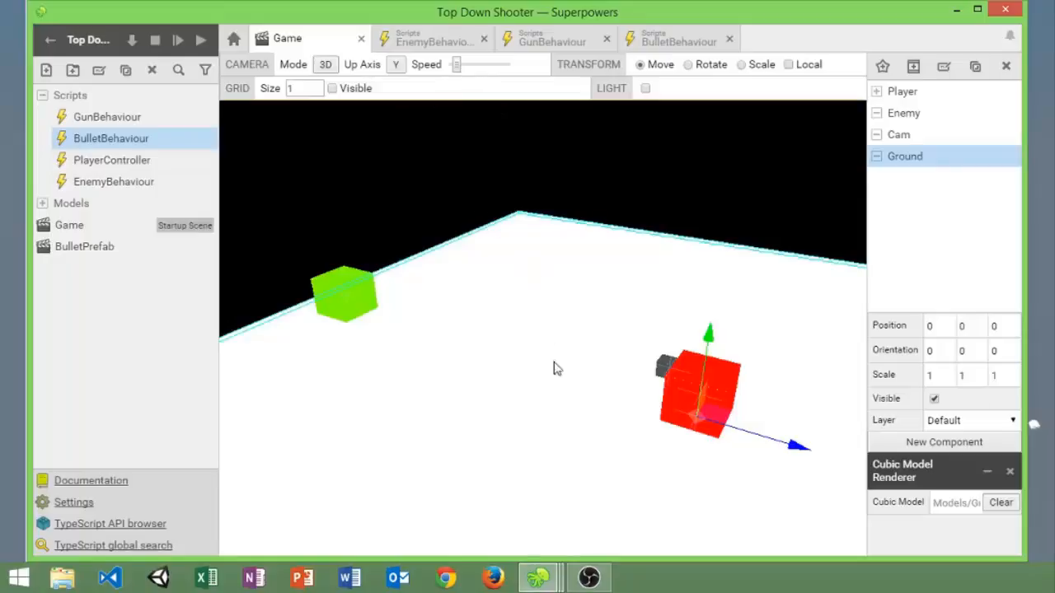
{"action": "mouse_move", "coordinate": [441, 300]}
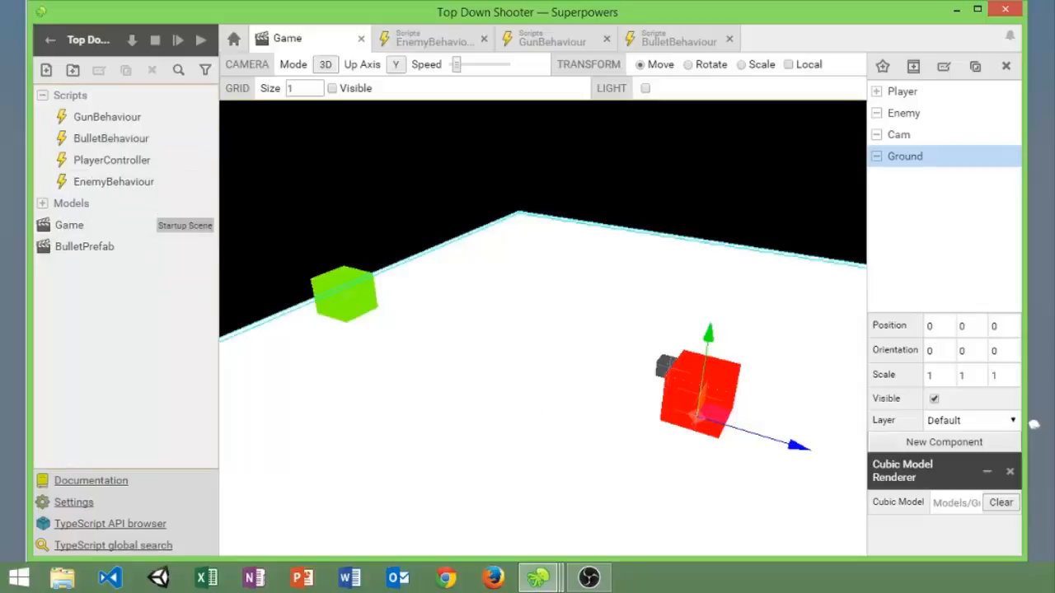
Step: Show the Enemy actor's components in the scene and view the Enemy cubic model
{"action": "left_click", "coordinate": [201, 40]}
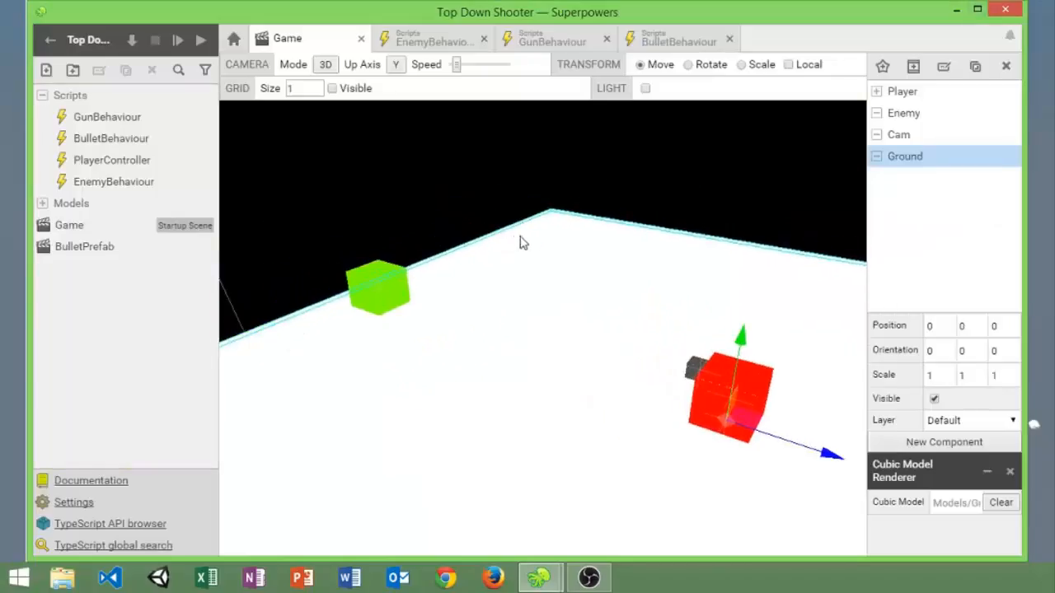
{"action": "left_click", "coordinate": [904, 112]}
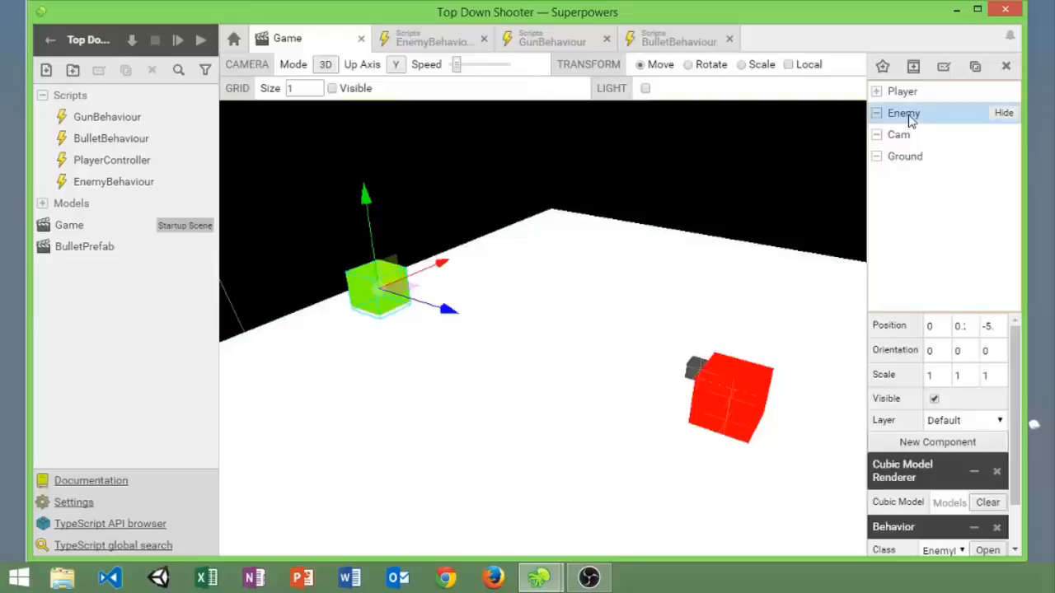
{"action": "scroll", "scroll_direction": "down", "scroll_amount": 3}
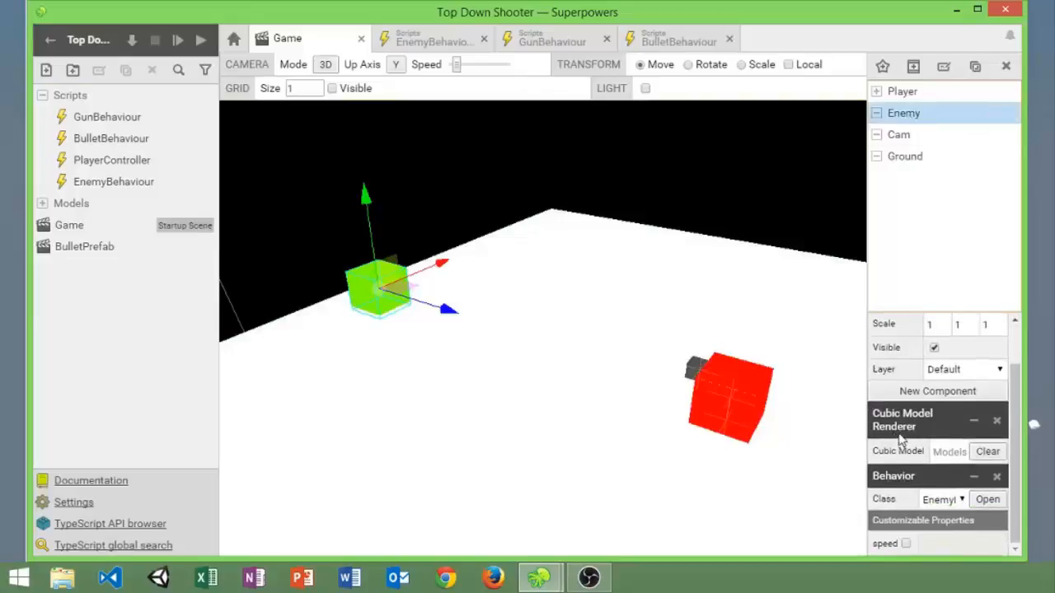
{"action": "mouse_move", "coordinate": [569, 322]}
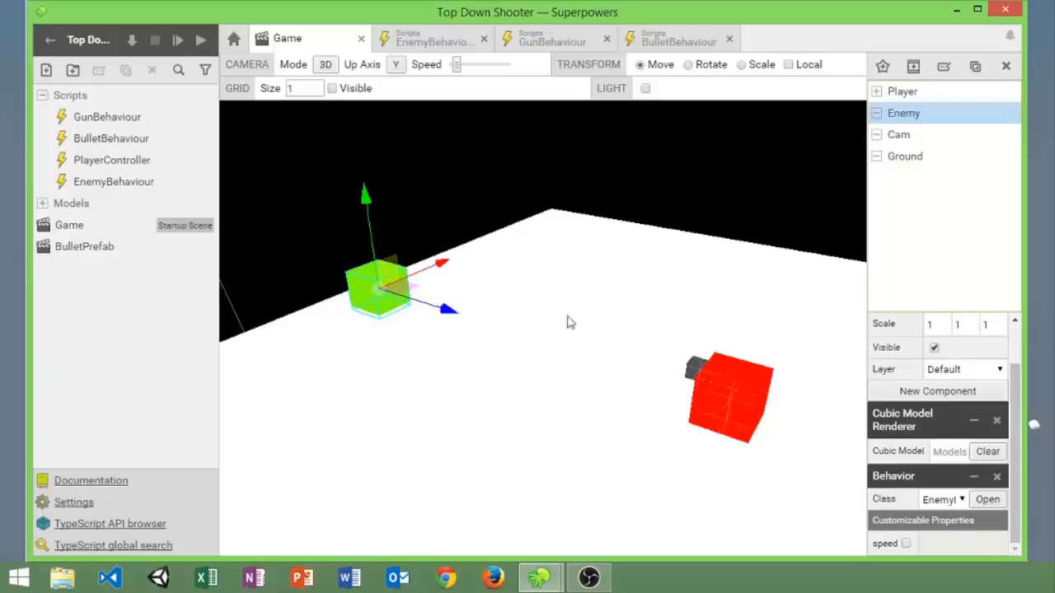
{"action": "left_click", "coordinate": [43, 203]}
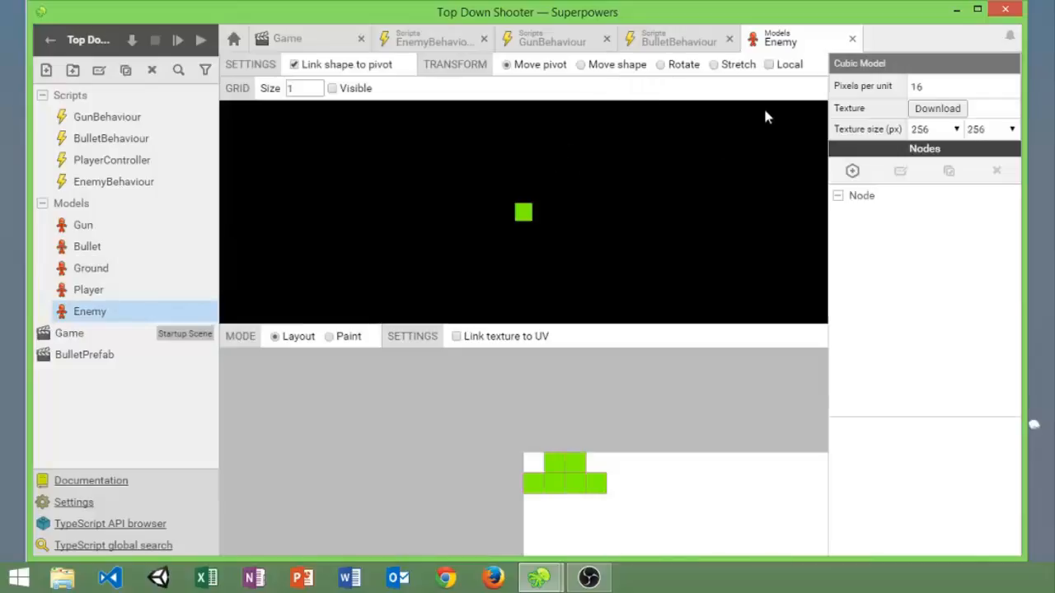
Step: Glance at the BulletBehaviour script and return to the Game scene
{"action": "left_click", "coordinate": [679, 41]}
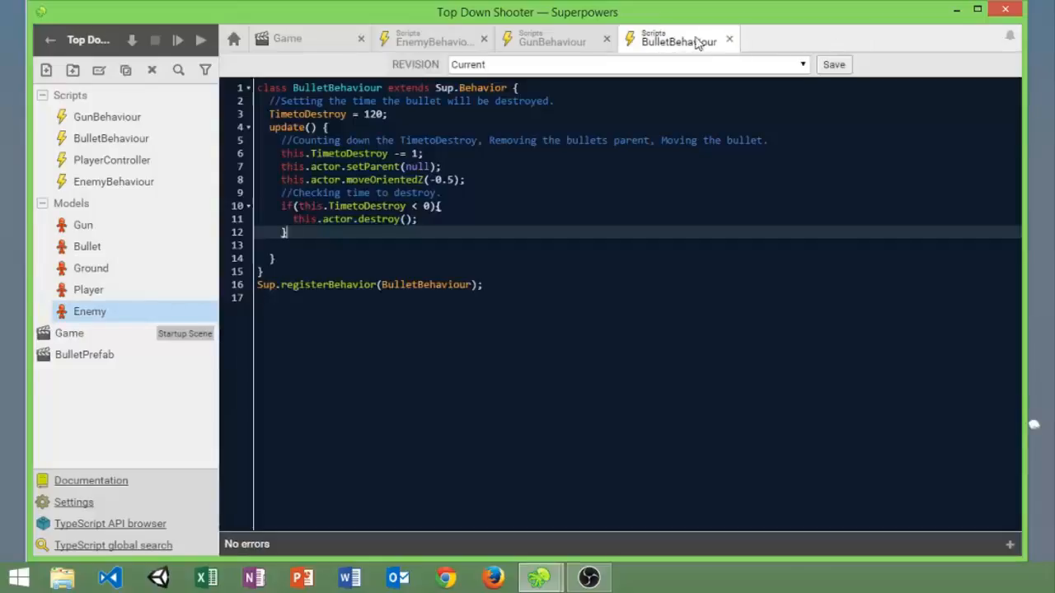
{"action": "left_click", "coordinate": [287, 38]}
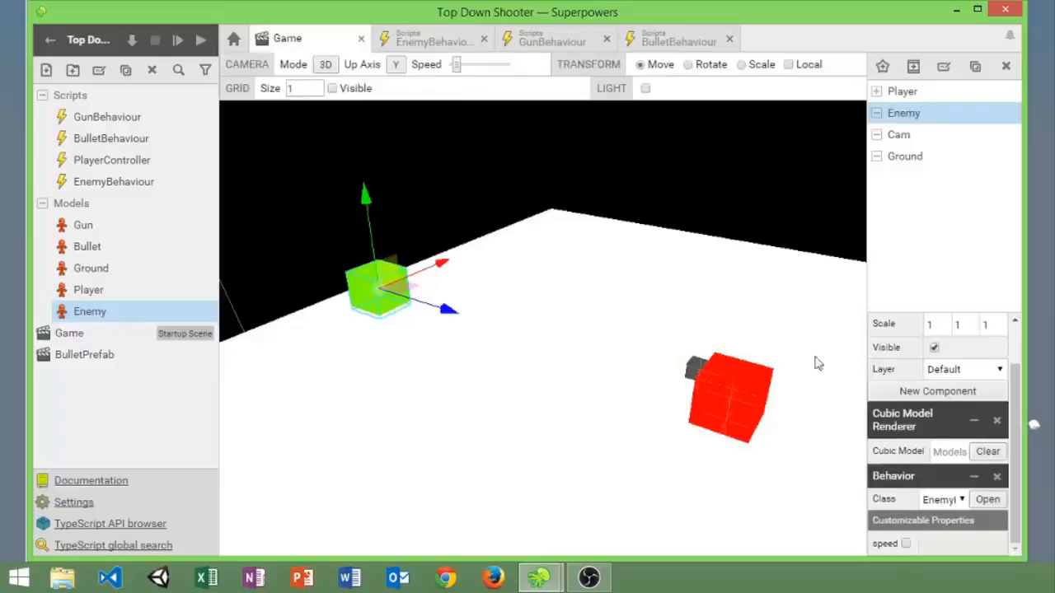
{"action": "mouse_move", "coordinate": [936, 501]}
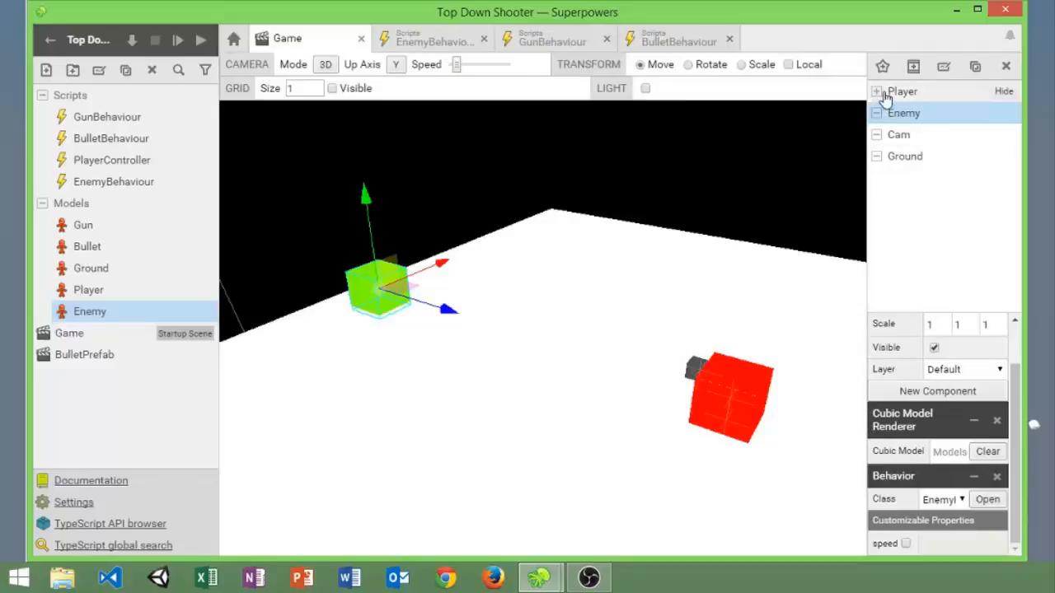
Step: Show the Player's child Gun actor and list the behaviour classes for its Behavior component
{"action": "left_click", "coordinate": [876, 91]}
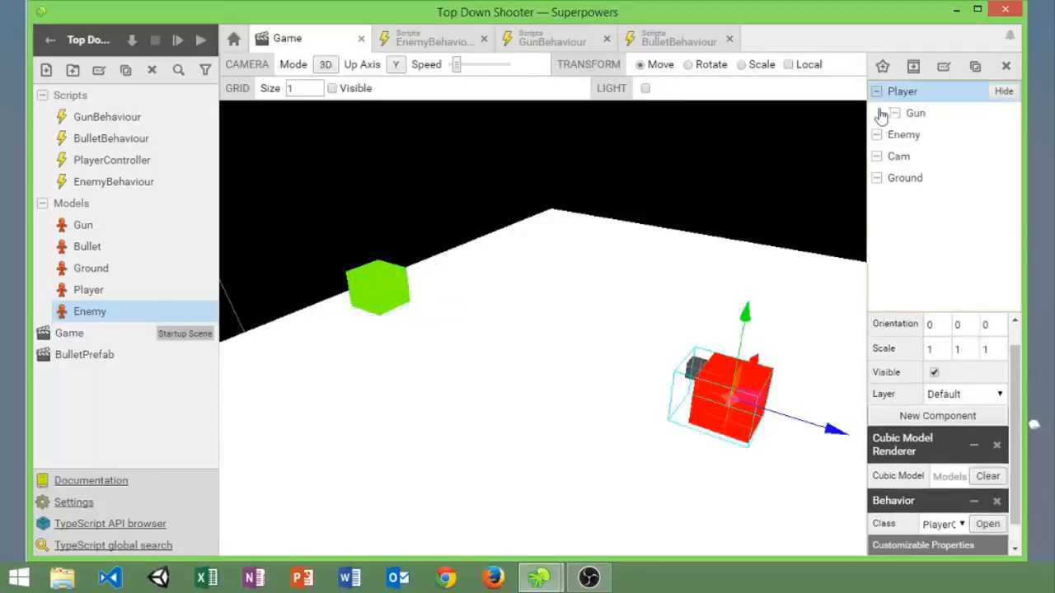
{"action": "mouse_move", "coordinate": [915, 115]}
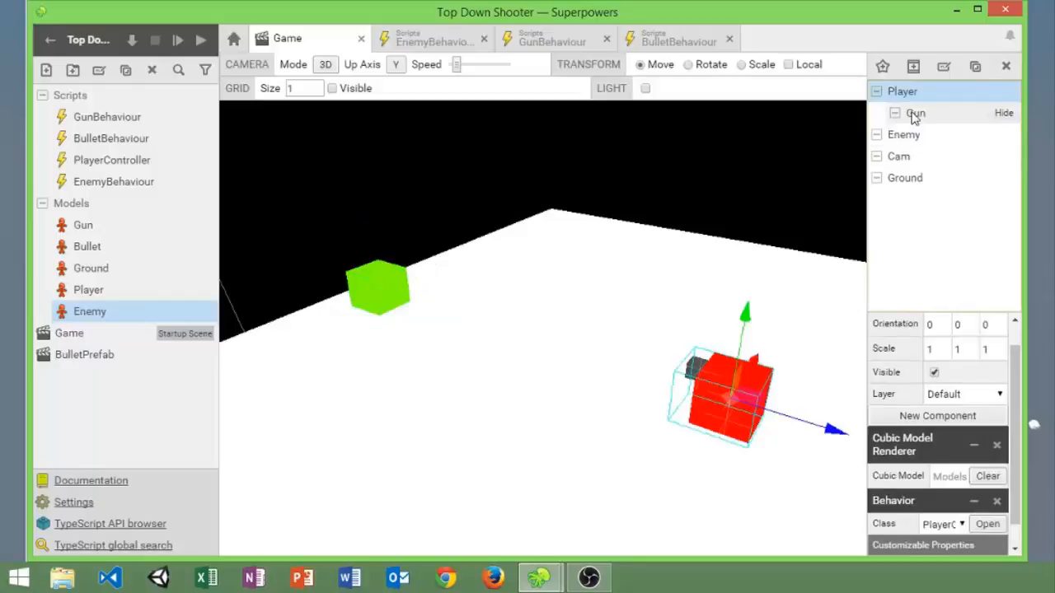
{"action": "left_click", "coordinate": [915, 112]}
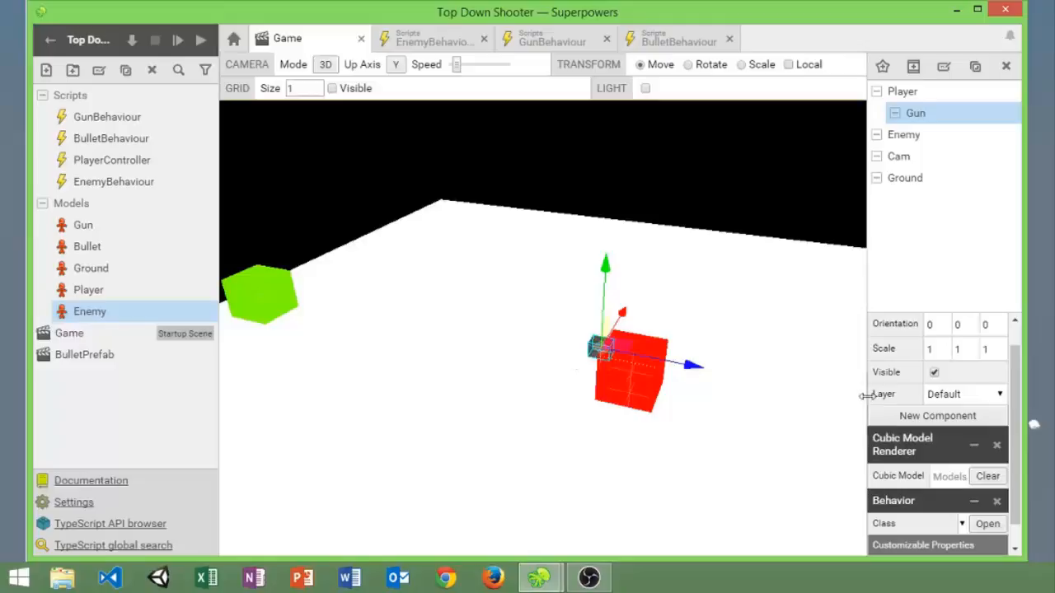
{"action": "scroll", "scroll_direction": "down", "scroll_amount": 3}
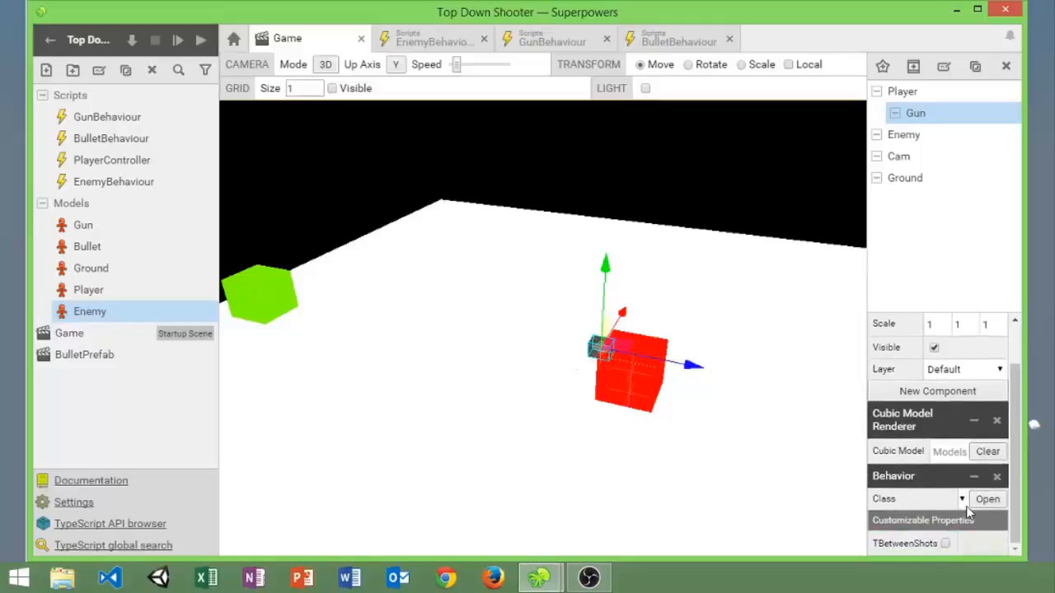
{"action": "mouse_move", "coordinate": [857, 475]}
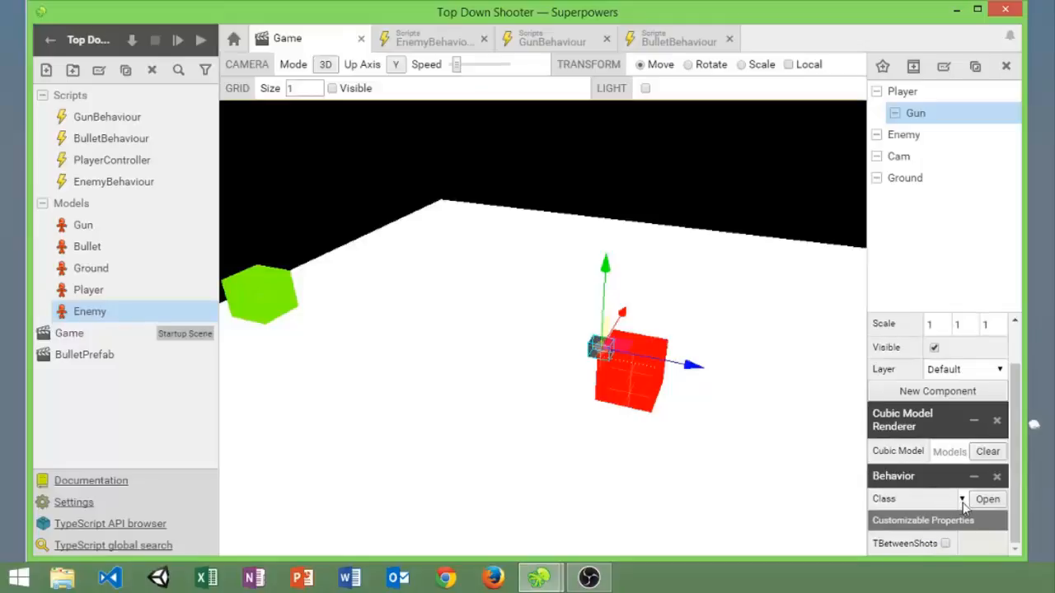
{"action": "left_click", "coordinate": [959, 498]}
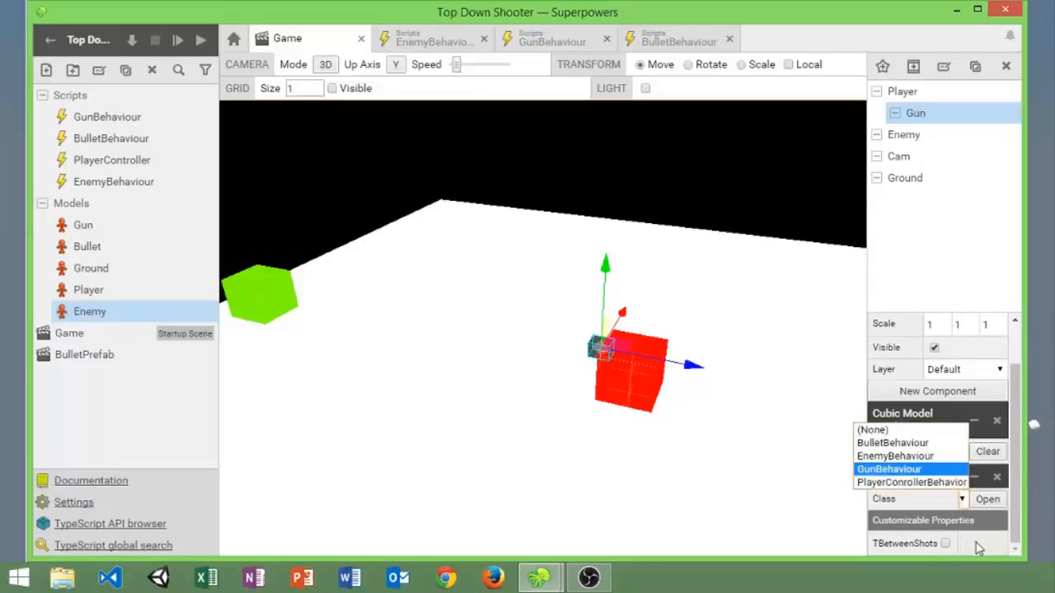
{"action": "mouse_move", "coordinate": [924, 478]}
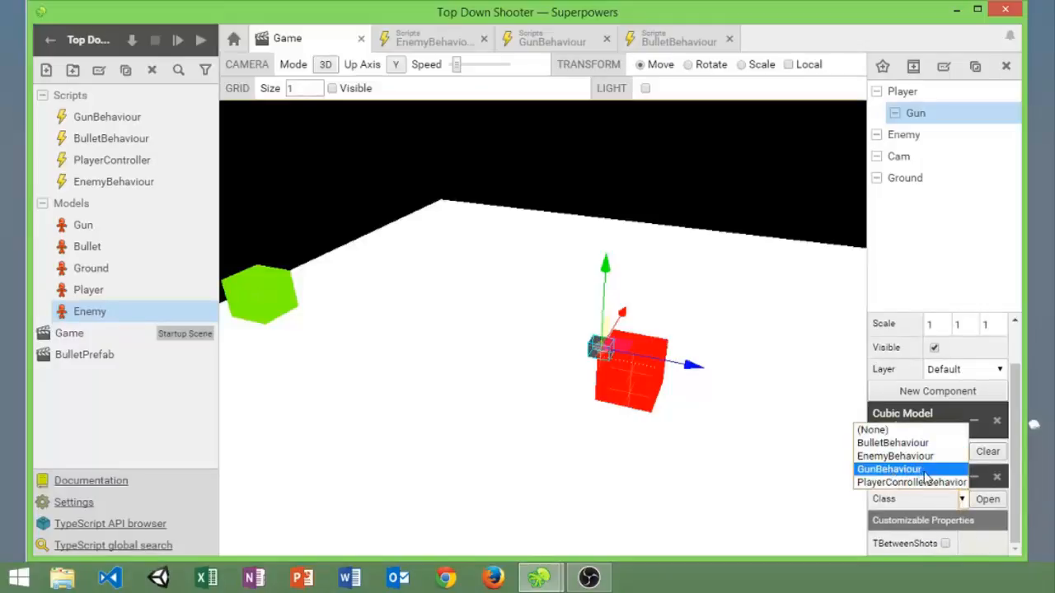
{"action": "mouse_move", "coordinate": [932, 471]}
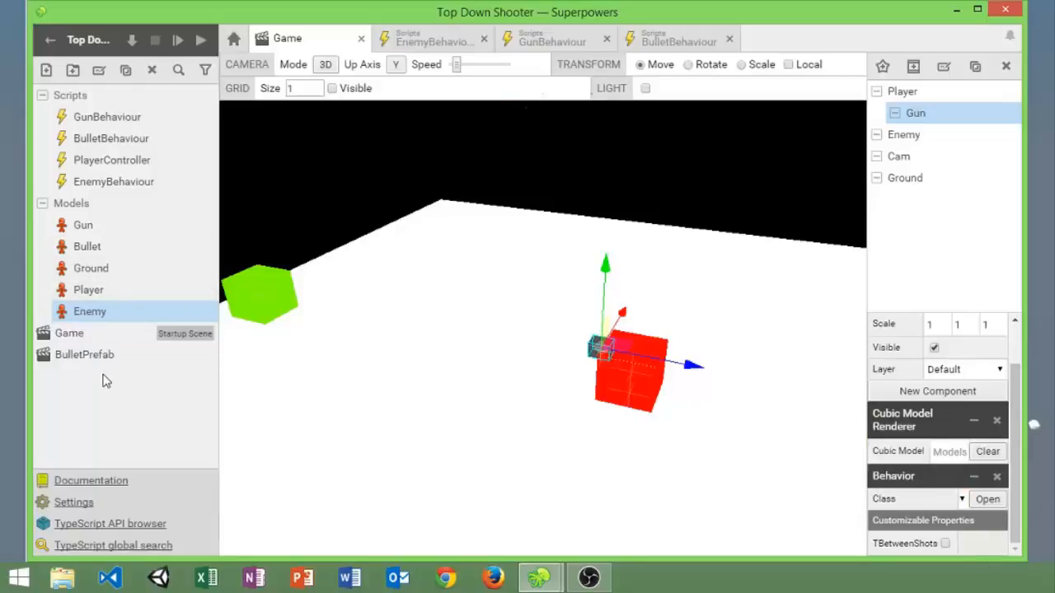
Step: Open the BulletPrefab scene and review the bullet actor's model and BulletBehaviour settings
{"action": "left_click", "coordinate": [86, 354]}
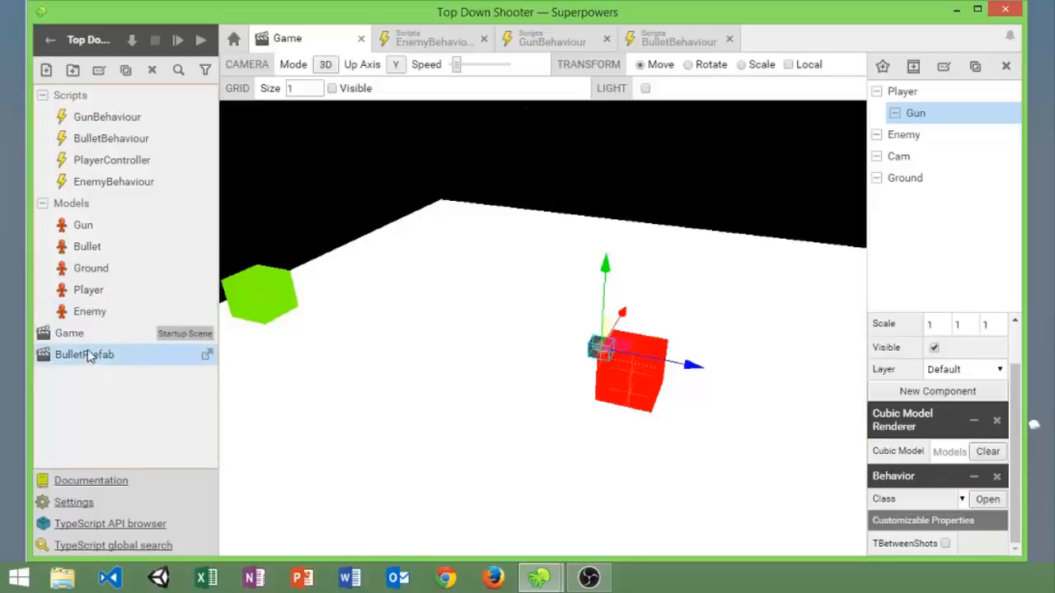
{"action": "double_click", "coordinate": [84, 354]}
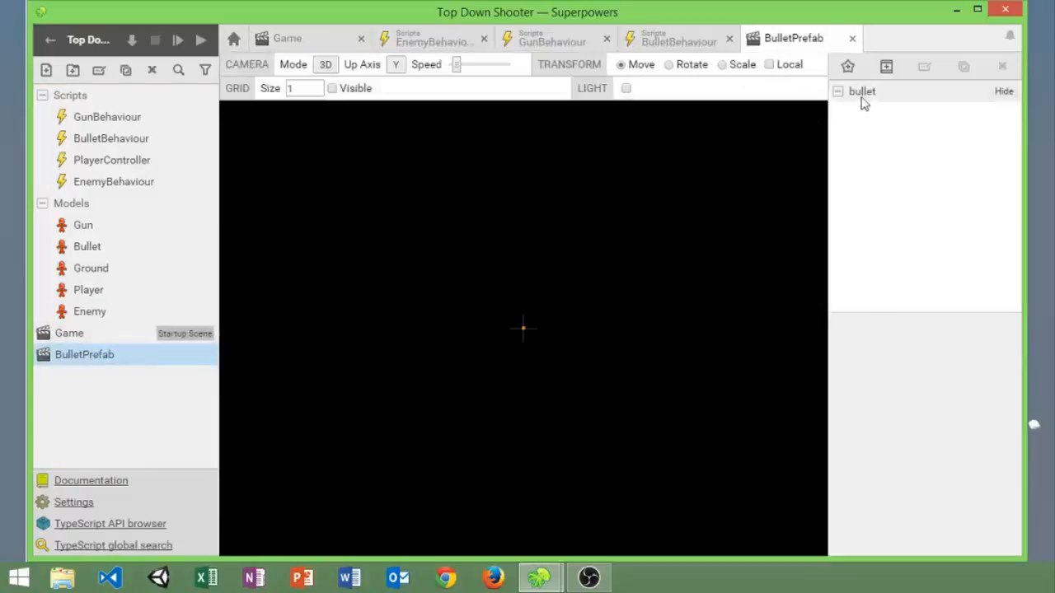
{"action": "left_click", "coordinate": [862, 90]}
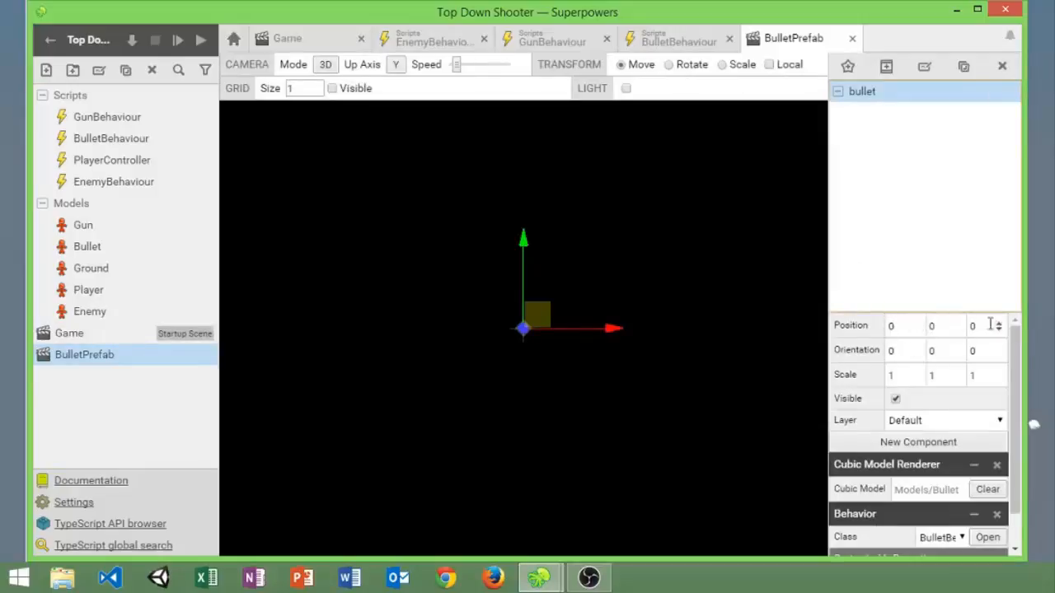
{"action": "scroll", "scroll_direction": "down", "scroll_amount": 3}
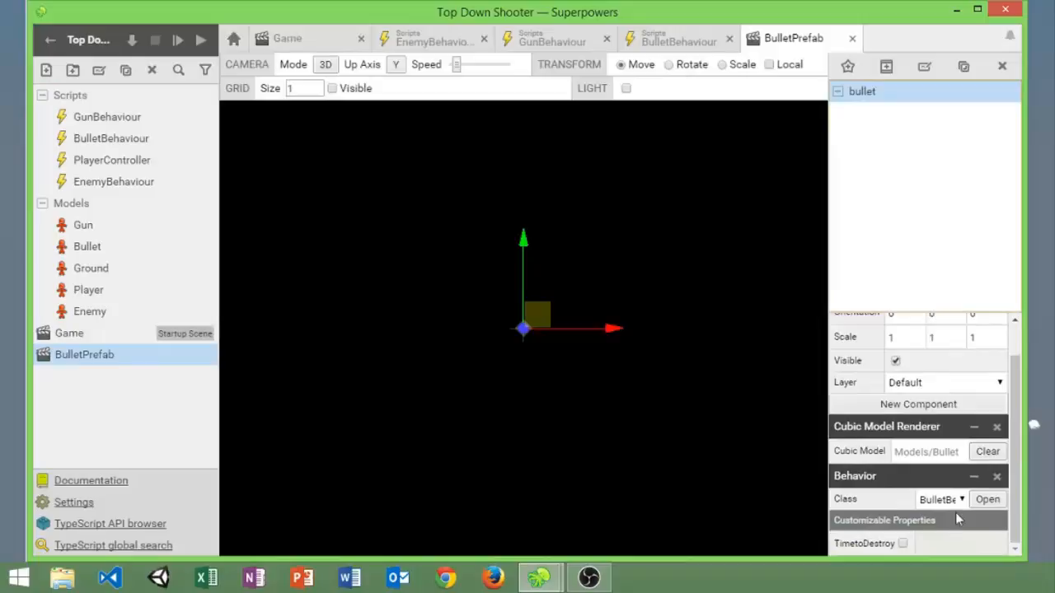
{"action": "left_click", "coordinate": [942, 498]}
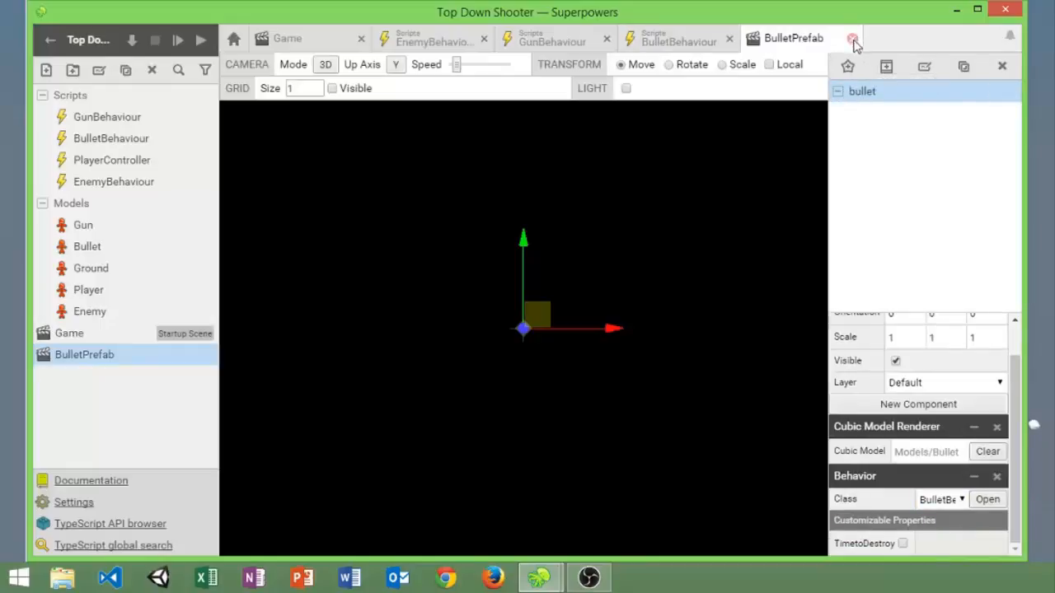
Step: Bring up the GunBehaviour script
{"action": "left_click", "coordinate": [552, 40]}
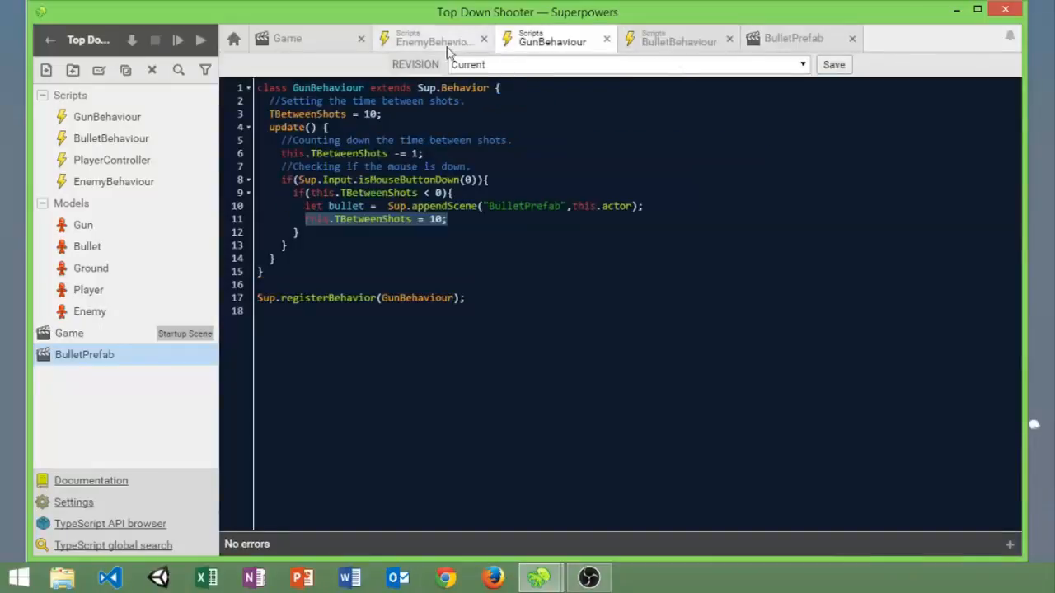
Step: Look over the EnemyBehaviour script, visit the Game scene, and return to the script
{"action": "left_click", "coordinate": [432, 39]}
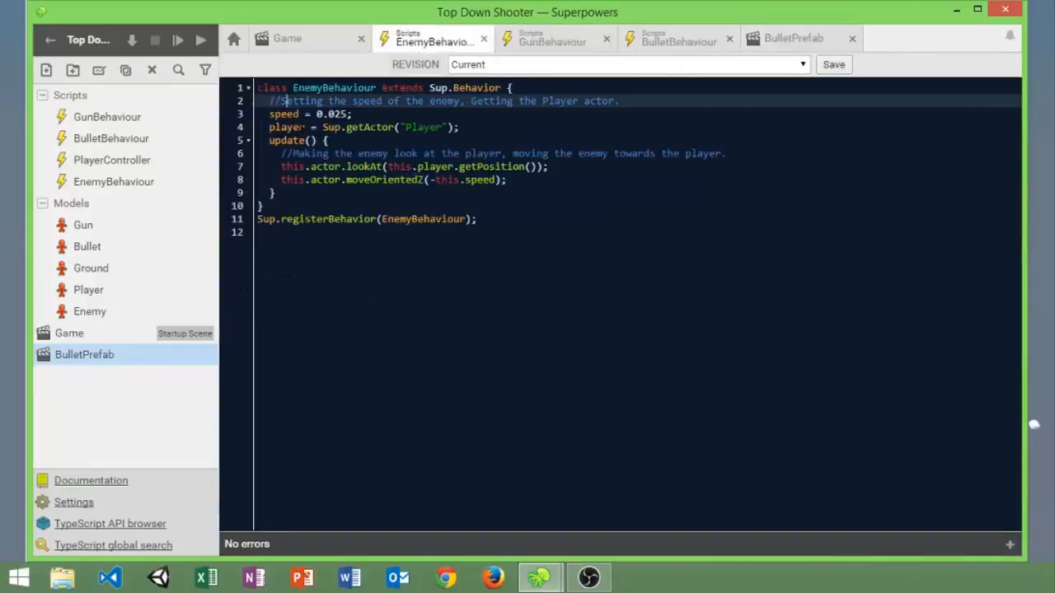
{"action": "left_click", "coordinate": [287, 37]}
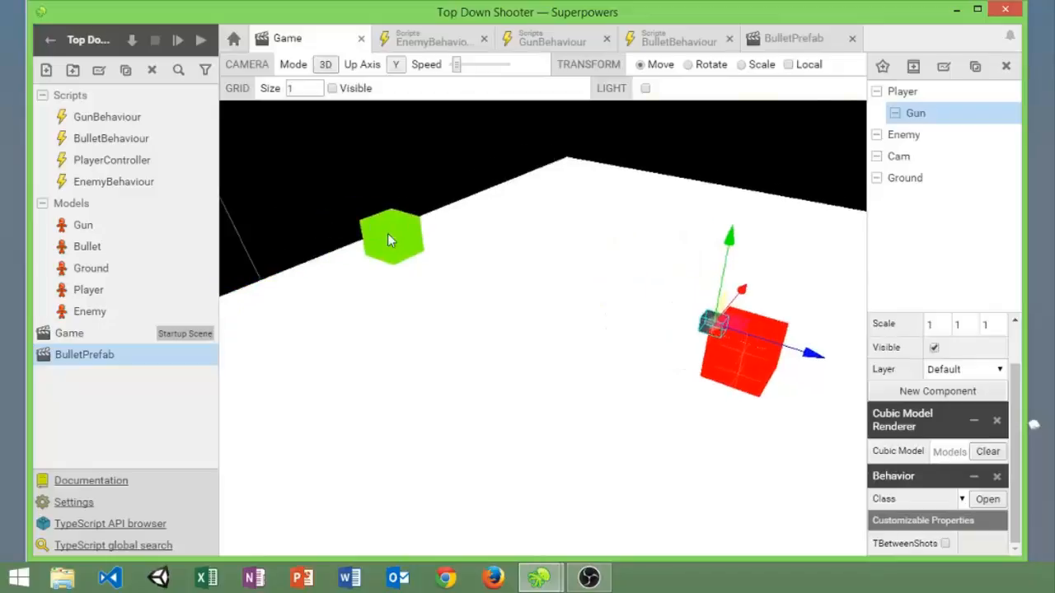
{"action": "mouse_move", "coordinate": [475, 297]}
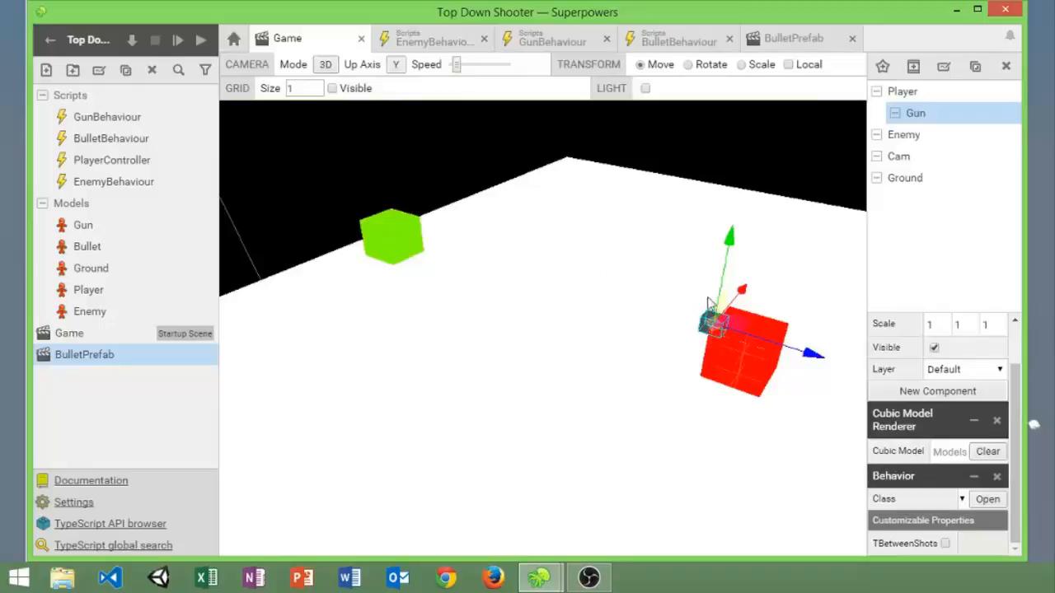
{"action": "left_click", "coordinate": [431, 37]}
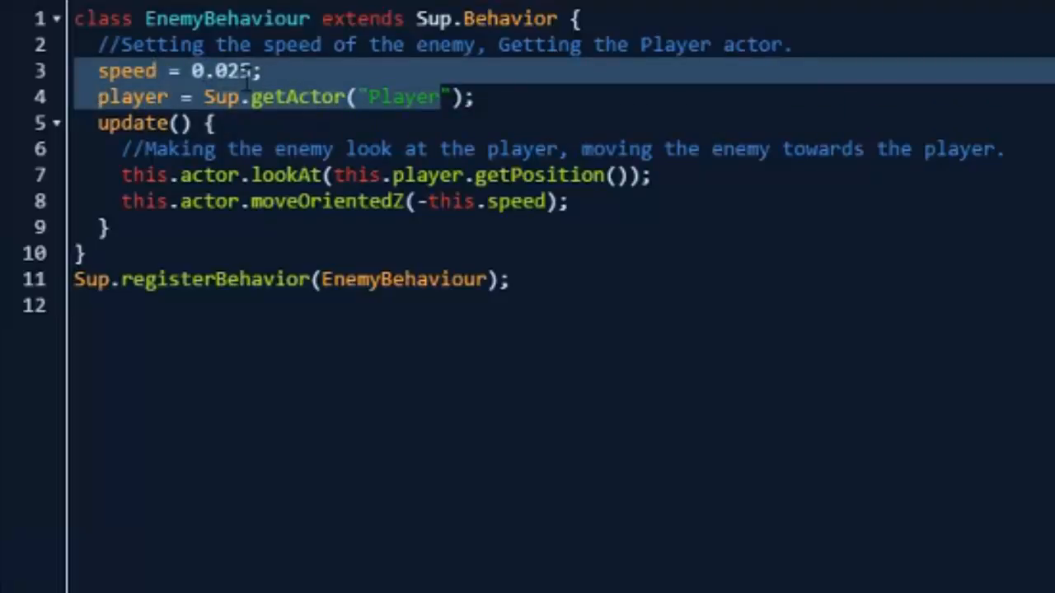
Step: Highlight the speed value, the look-at-player line and the negative-speed movement line in EnemyBehaviour
{"action": "left_click", "coordinate": [251, 96]}
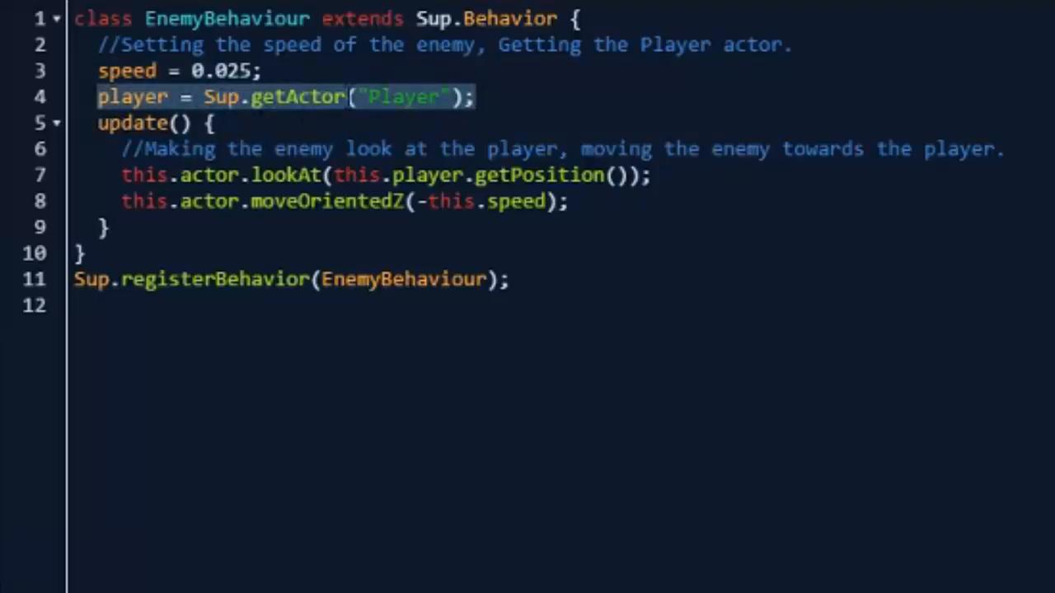
{"action": "double_click", "coordinate": [399, 95]}
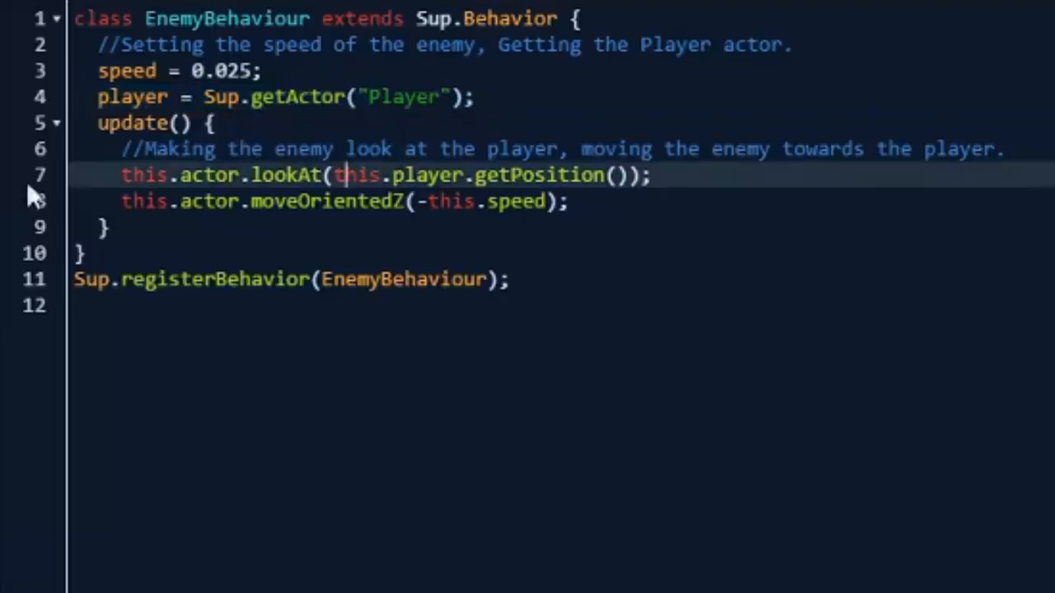
{"action": "left_click", "coordinate": [124, 148]}
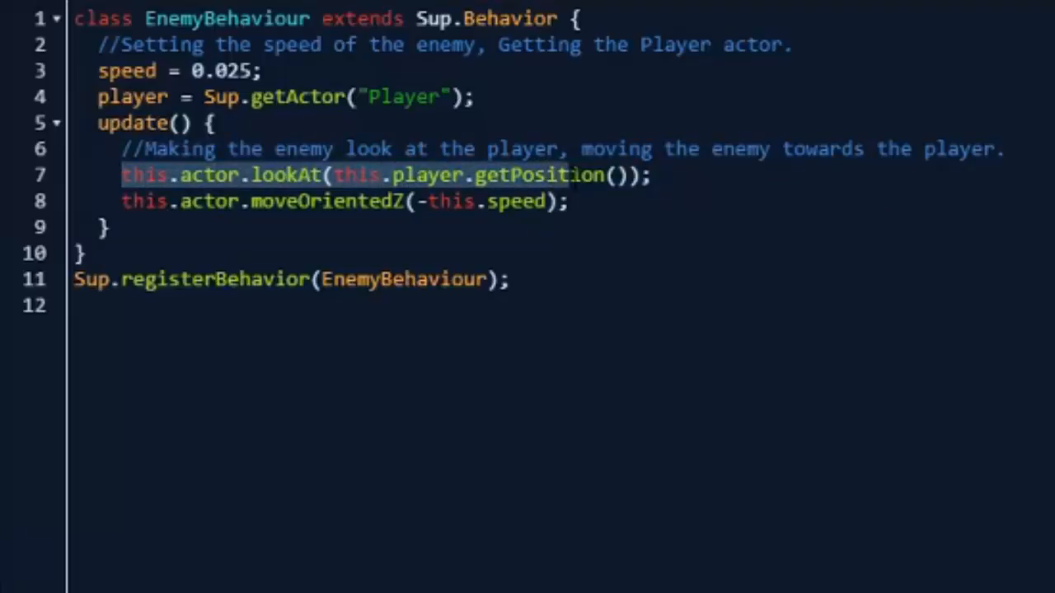
{"action": "left_click", "coordinate": [626, 175]}
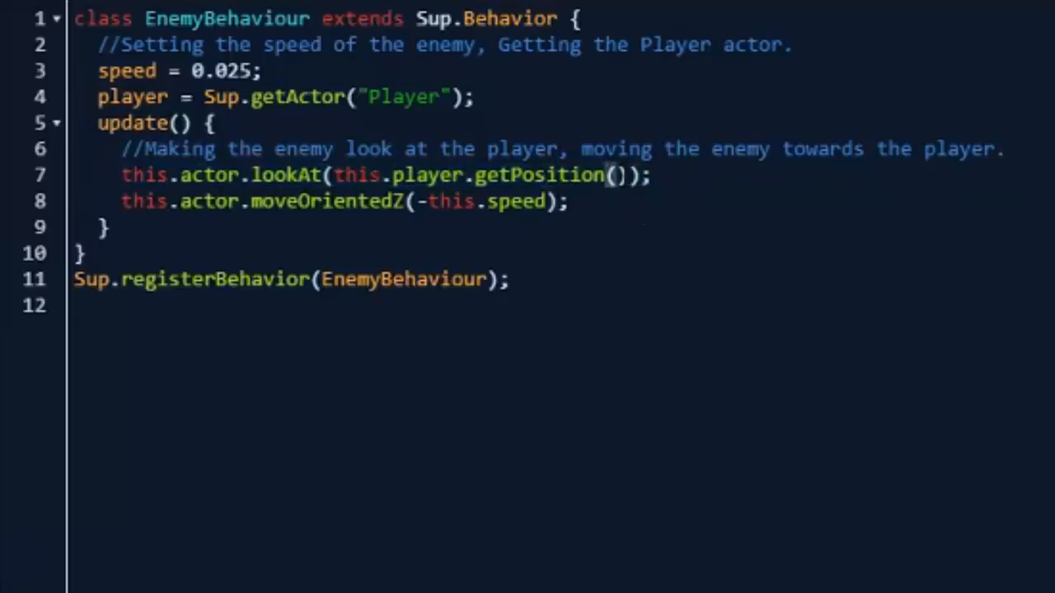
{"action": "left_click", "coordinate": [613, 175]}
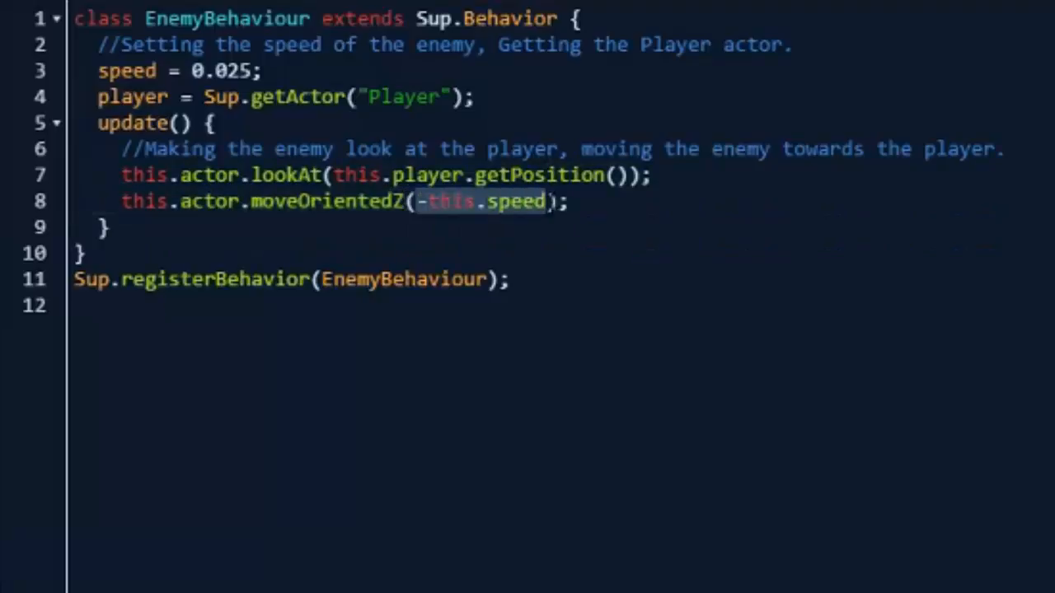
{"action": "mouse_move", "coordinate": [519, 202]}
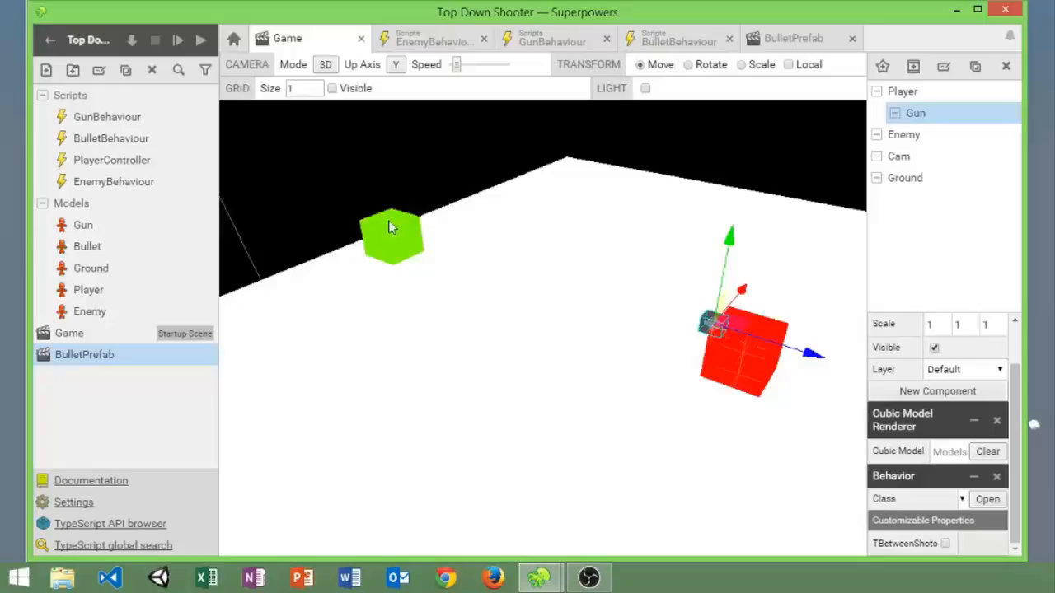
{"action": "mouse_move", "coordinate": [390, 241]}
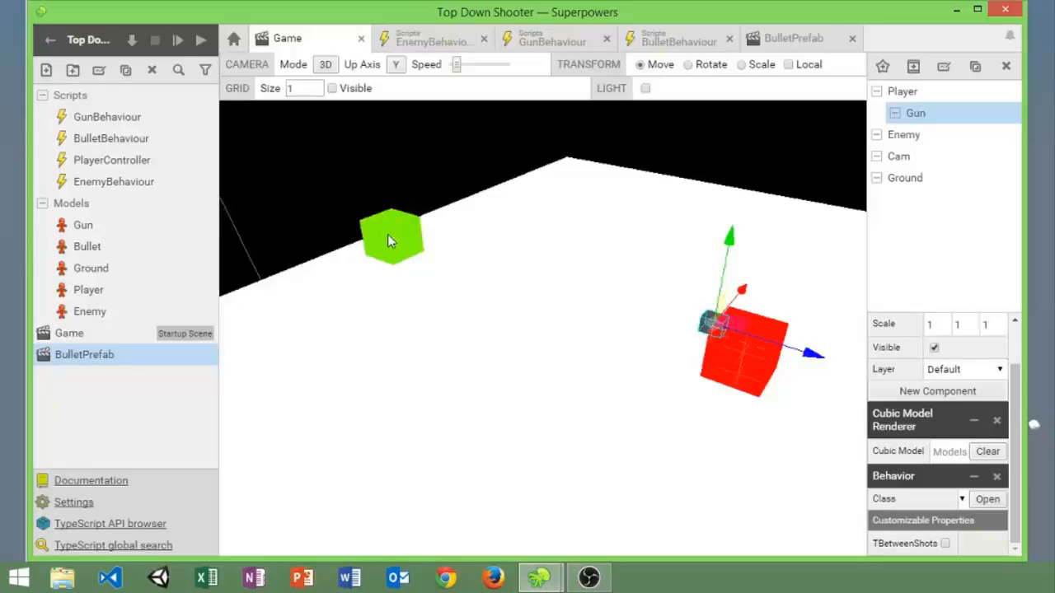
{"action": "left_click", "coordinate": [903, 135]}
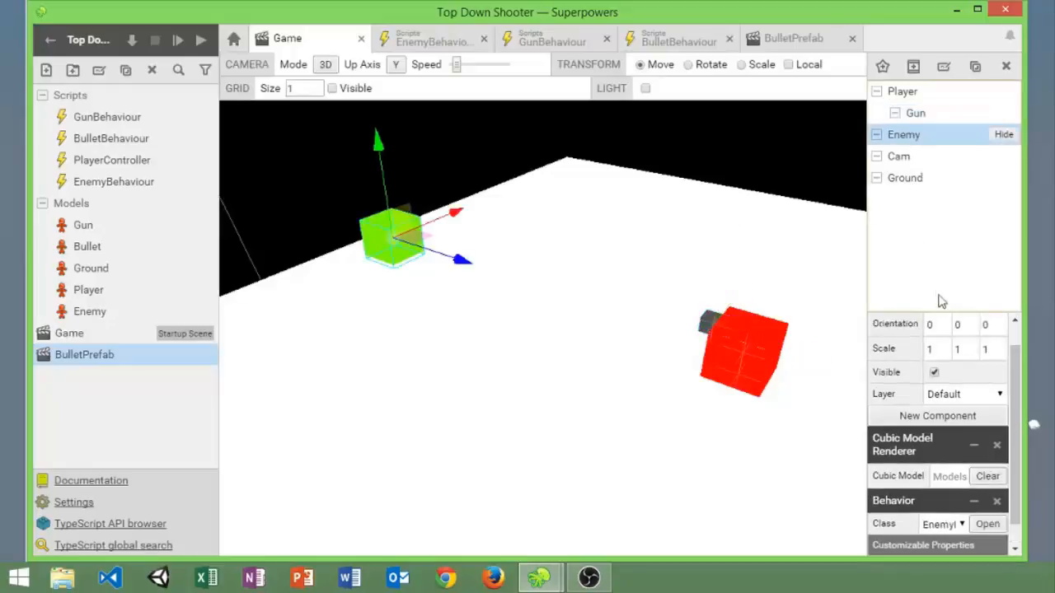
{"action": "mouse_move", "coordinate": [889, 377]}
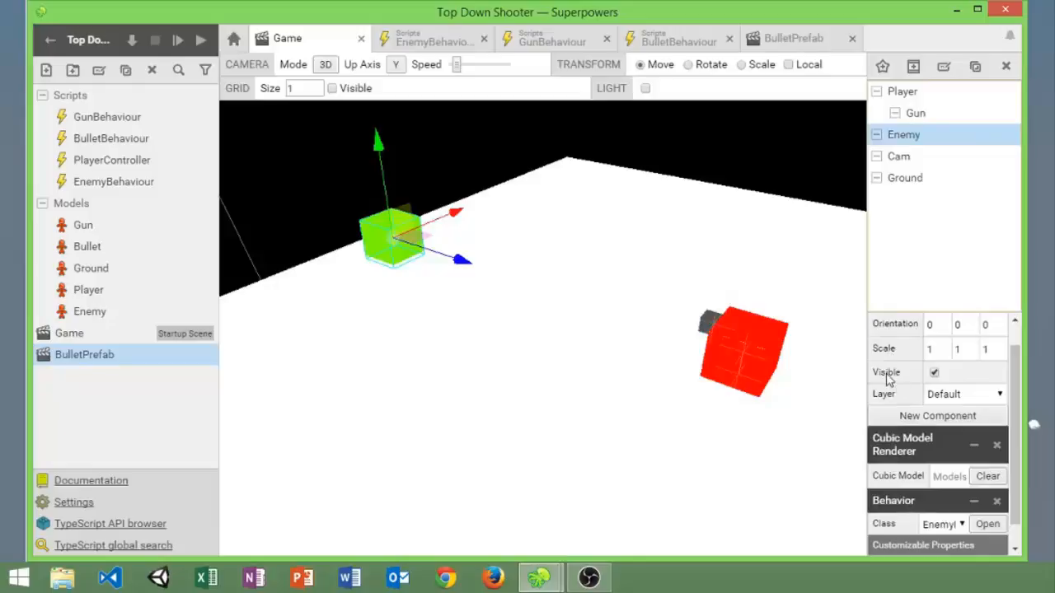
{"action": "mouse_move", "coordinate": [448, 265]}
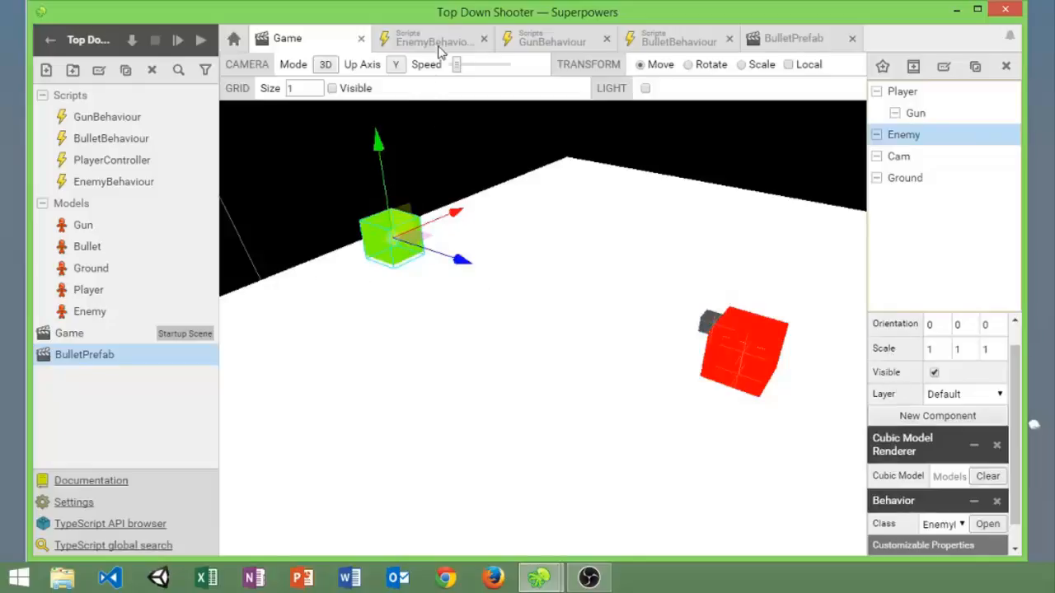
{"action": "mouse_move", "coordinate": [429, 264]}
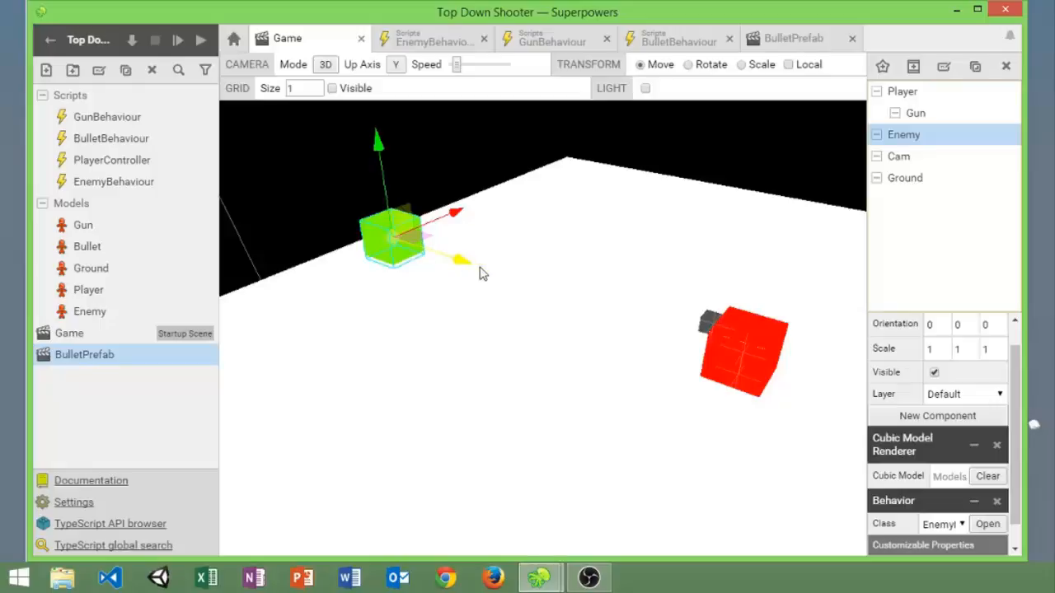
{"action": "left_click", "coordinate": [435, 37]}
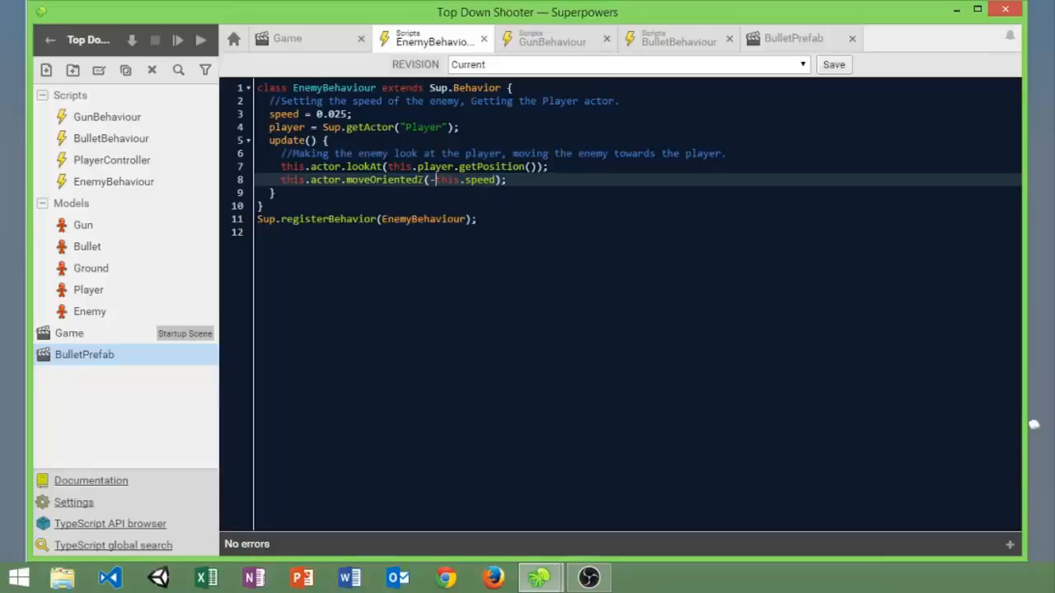
{"action": "left_click", "coordinate": [287, 38]}
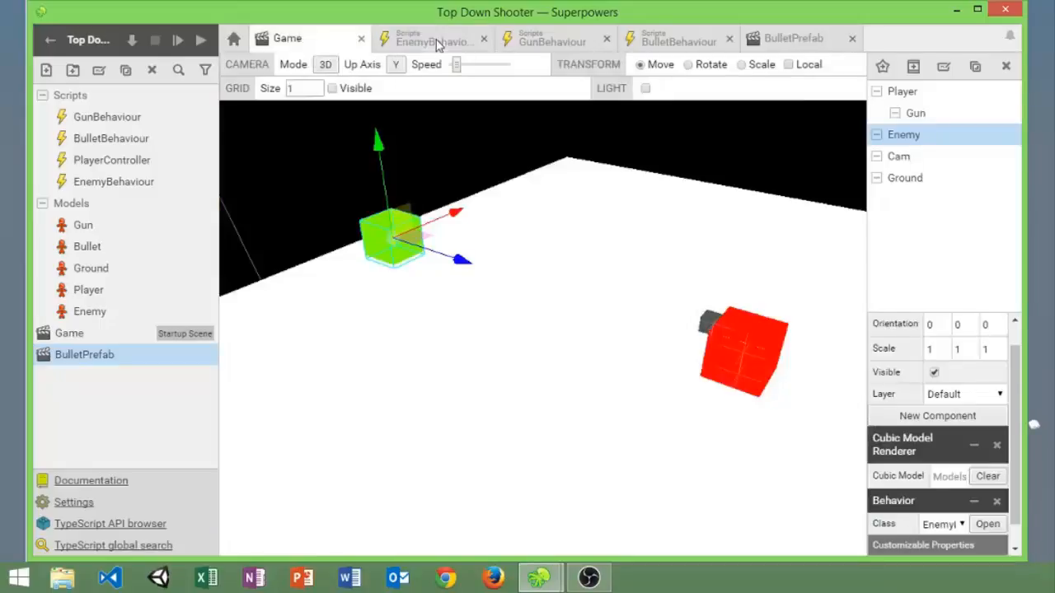
{"action": "left_click", "coordinate": [432, 38]}
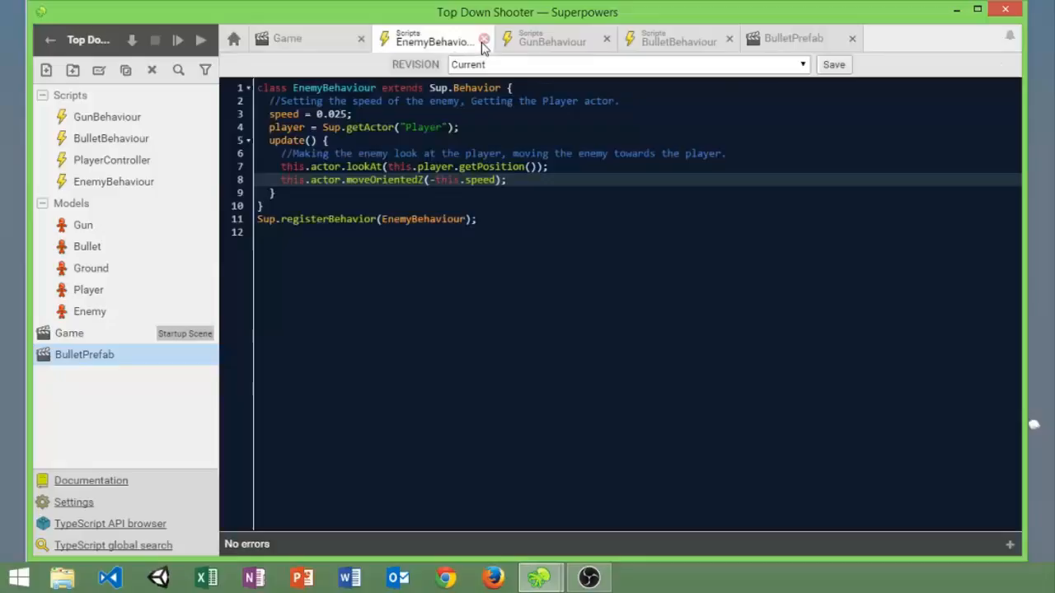
{"action": "mouse_move", "coordinate": [544, 40]}
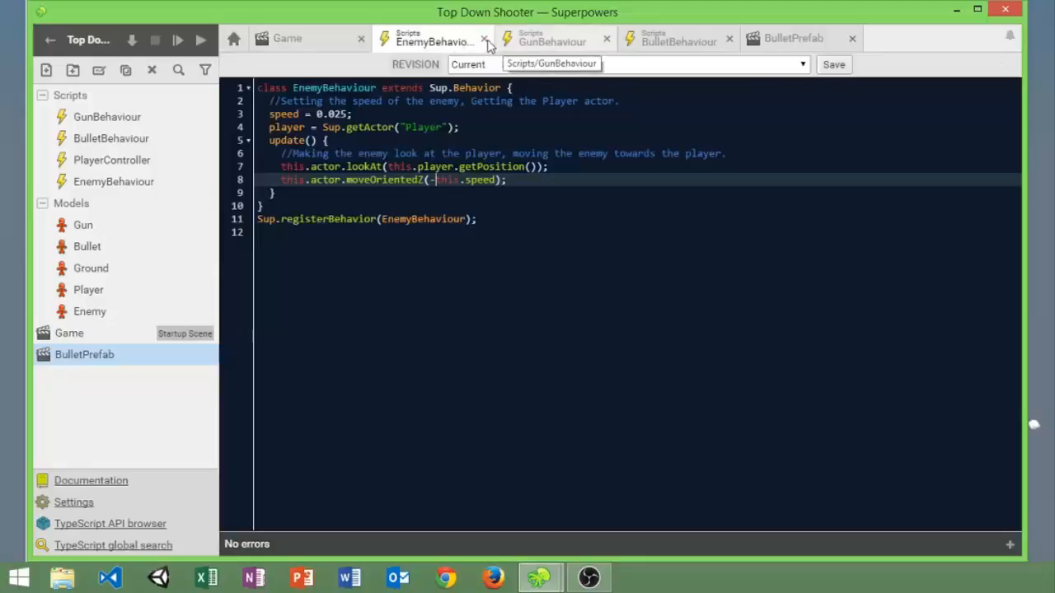
{"action": "left_click", "coordinate": [485, 40]}
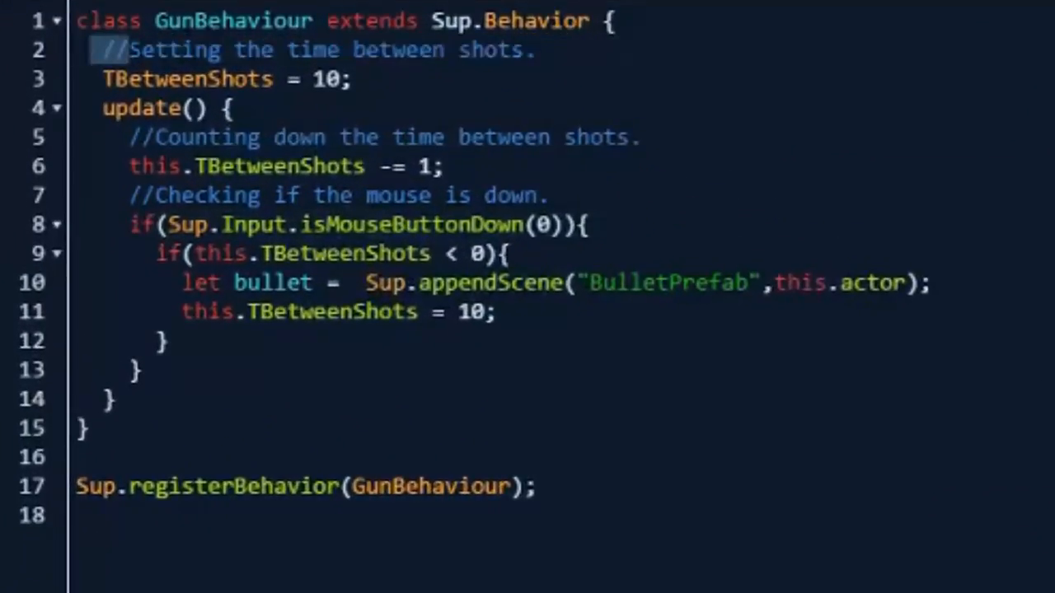
Step: Mark the shot-timing comments, the mouse-down check and the TBetweenShots condition in GunBehaviour
{"action": "left_click_drag", "start_coordinate": [107, 50], "coordinate": [349, 79]}
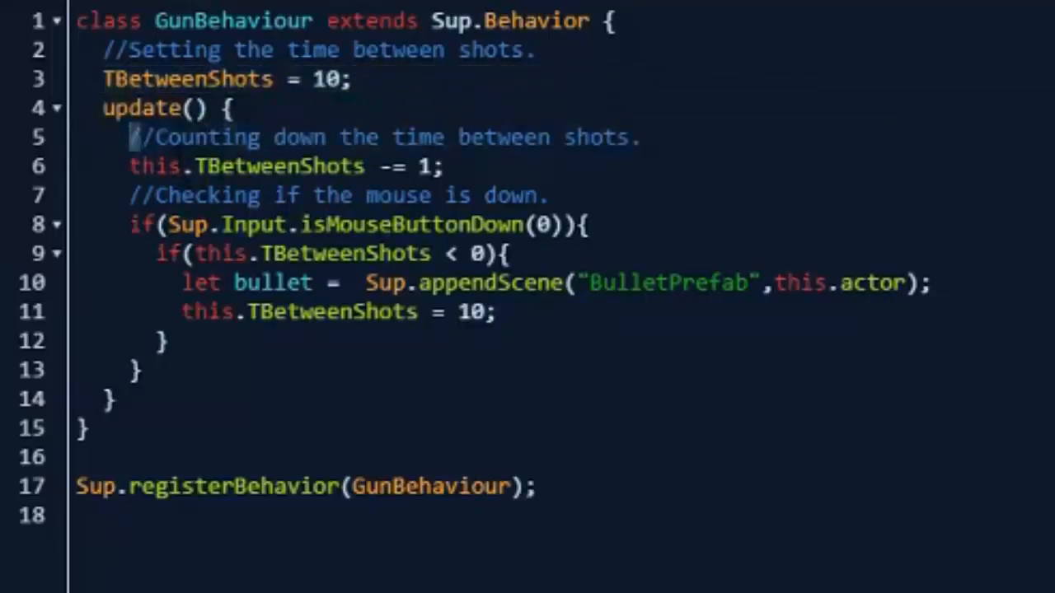
{"action": "left_click_drag", "start_coordinate": [132, 136], "coordinate": [442, 165]}
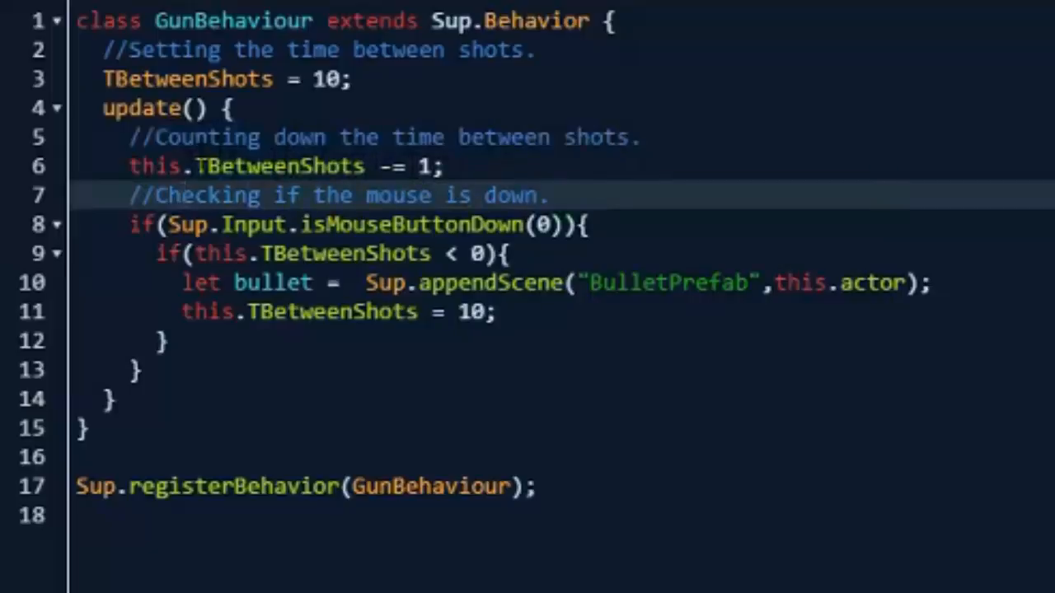
{"action": "left_click", "coordinate": [428, 165]}
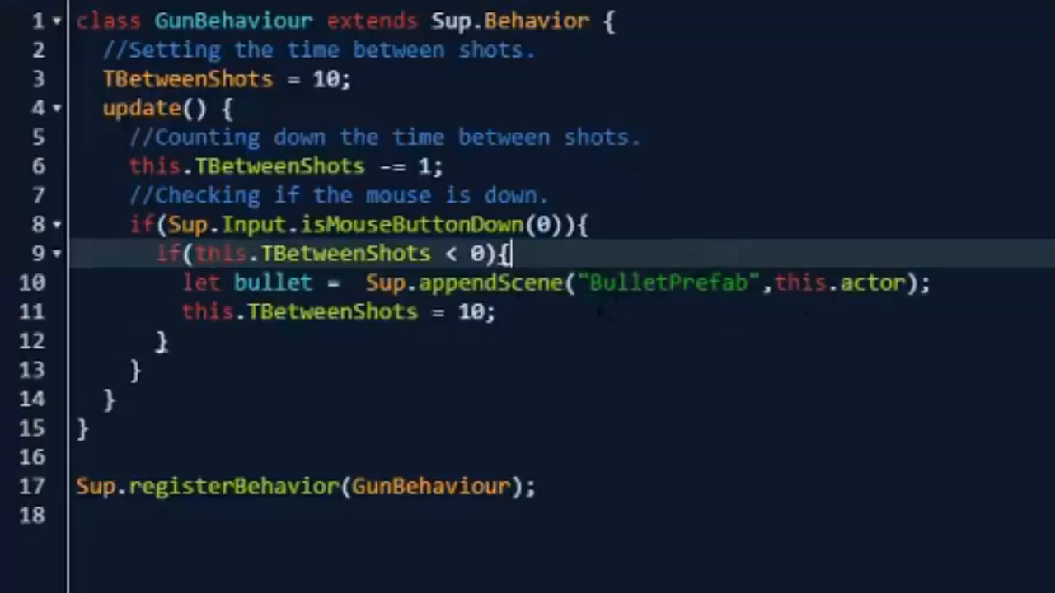
{"action": "double_click", "coordinate": [799, 284]}
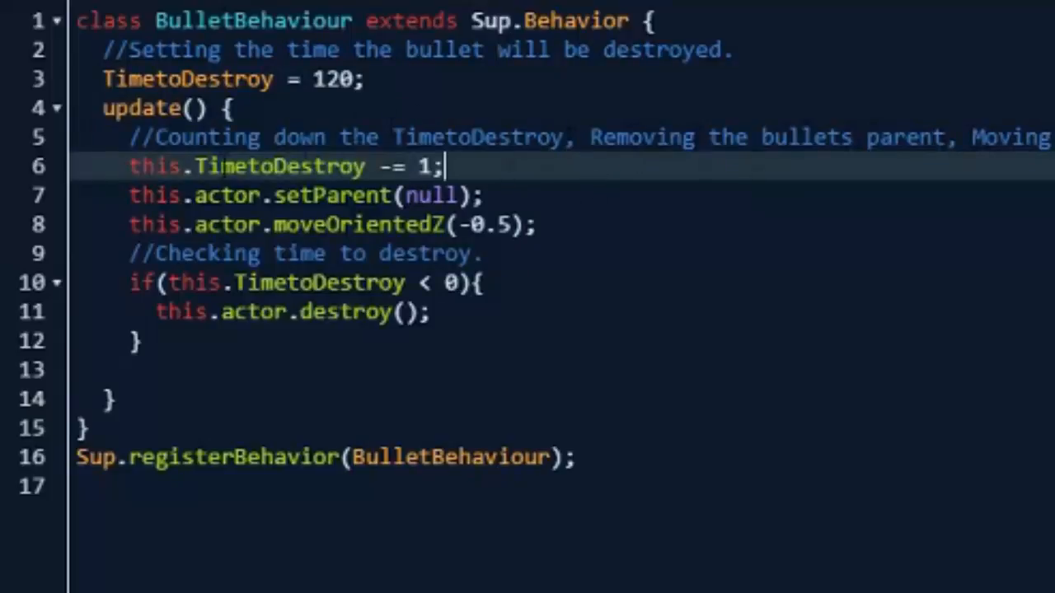
Step: Mark the TimetoDestroy countdown line and the destroy check block in BulletBehaviour
{"action": "left_click", "coordinate": [128, 165]}
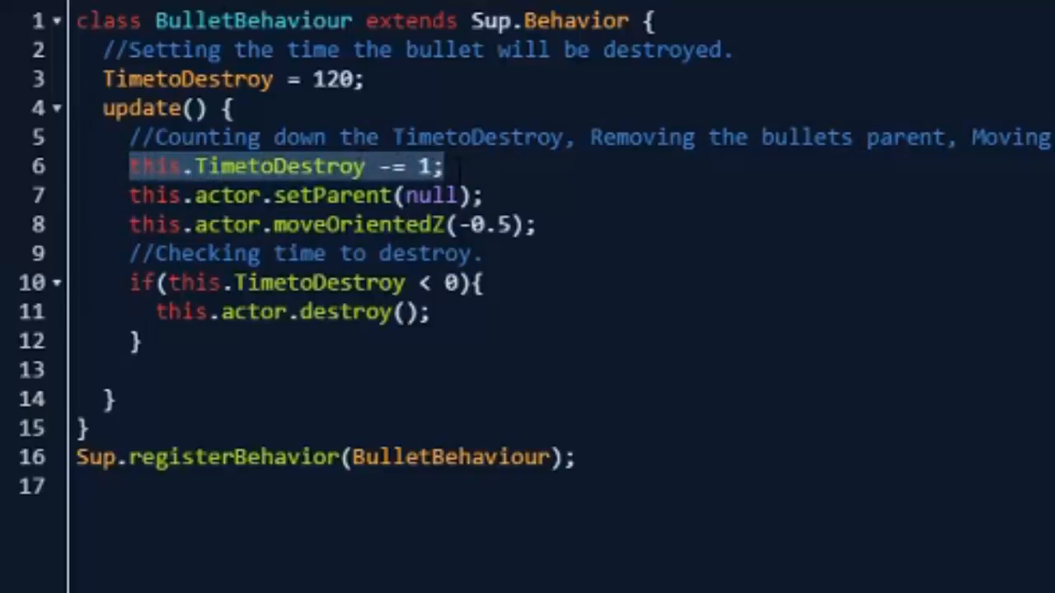
{"action": "left_click", "coordinate": [300, 165]}
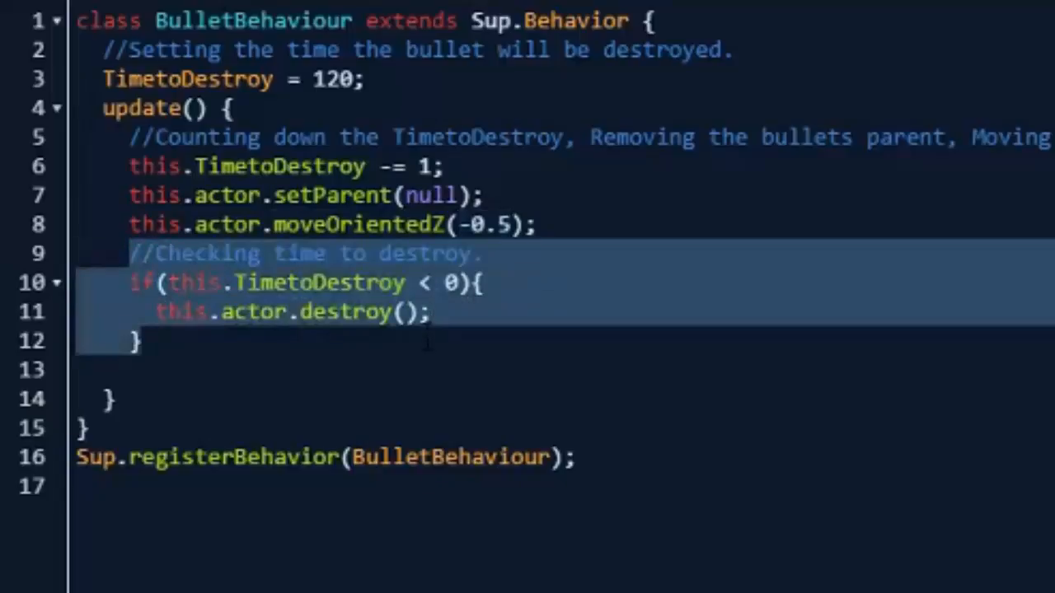
{"action": "left_click", "coordinate": [211, 283]}
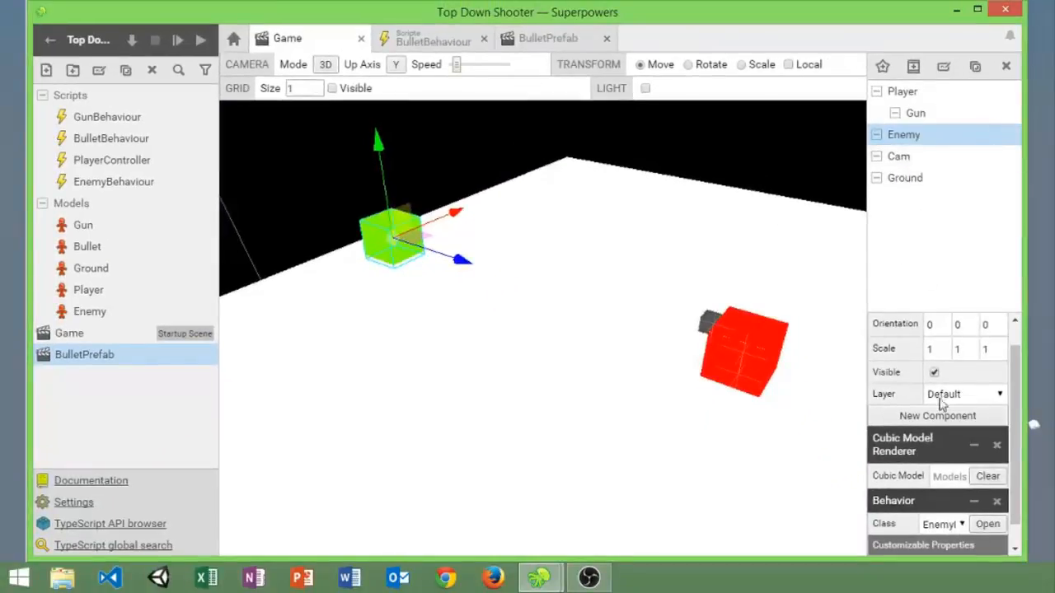
Step: Keep EnemyBehaviour as the Enemy's behaviour class
{"action": "scroll", "scroll_direction": "down", "scroll_amount": 3}
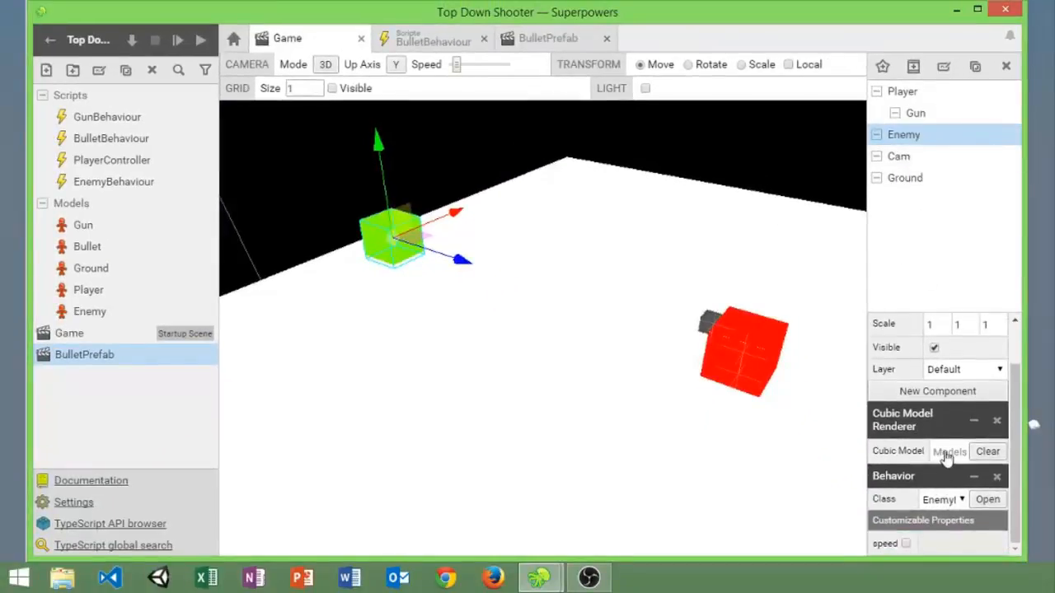
{"action": "left_click", "coordinate": [943, 499]}
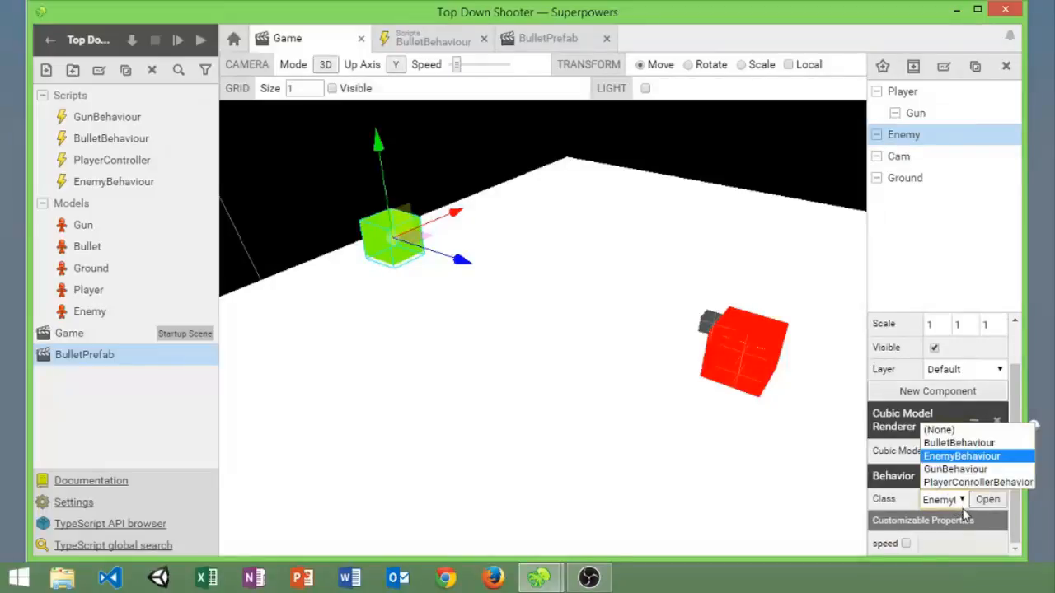
{"action": "left_click", "coordinate": [962, 454]}
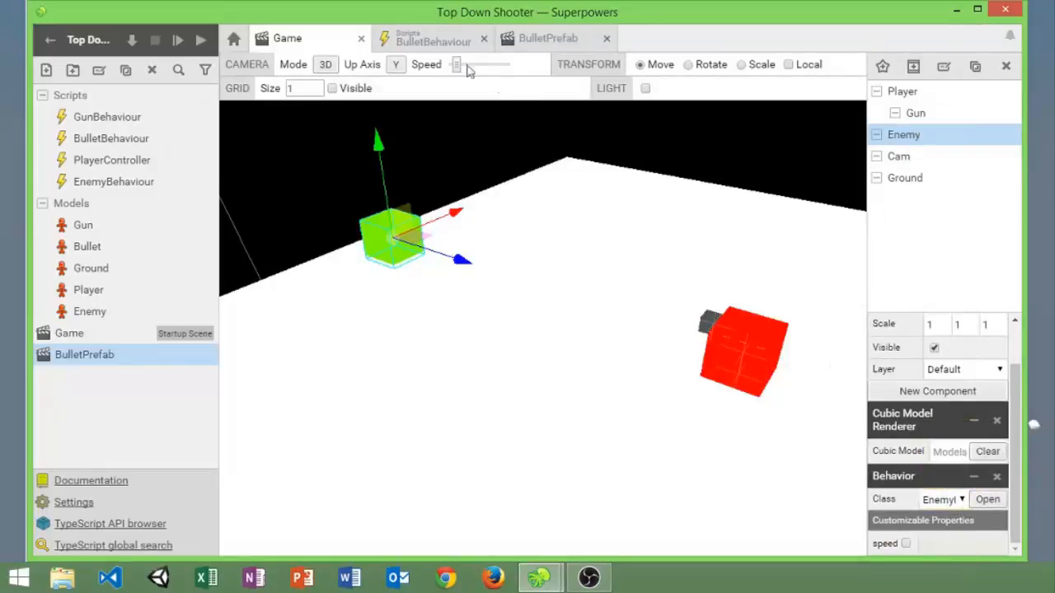
{"action": "mouse_move", "coordinate": [917, 112]}
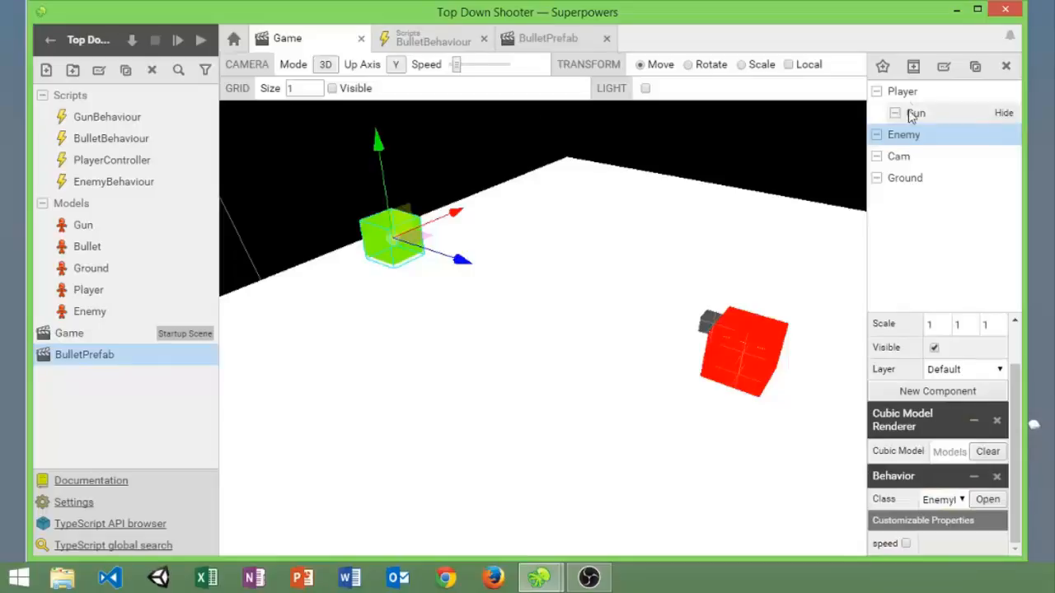
Step: Hide the Enemy actor in the scene and bring up the Gun actor's properties
{"action": "left_click", "coordinate": [917, 112]}
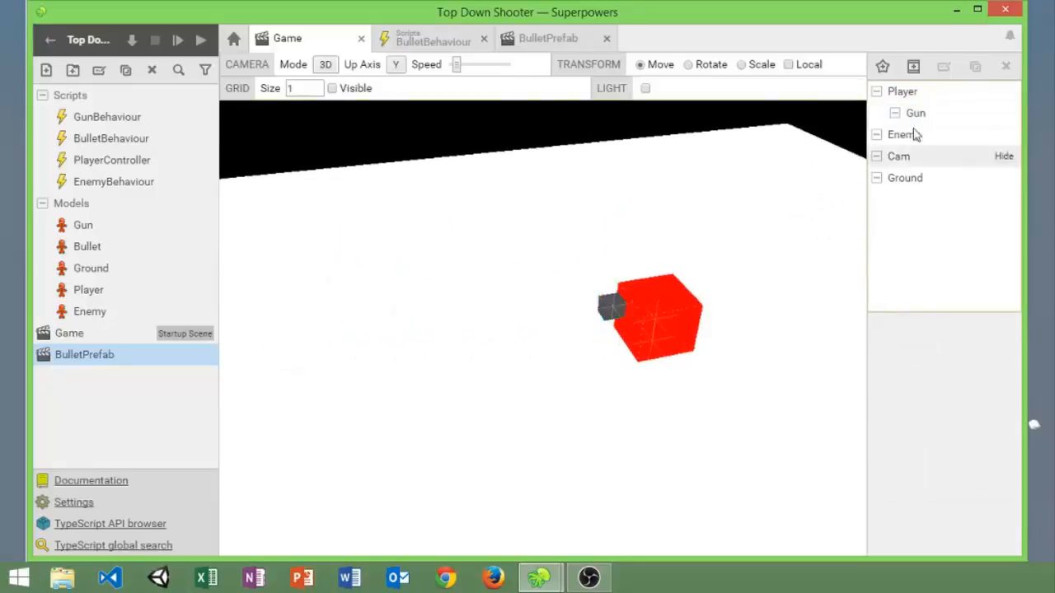
{"action": "left_click", "coordinate": [915, 112]}
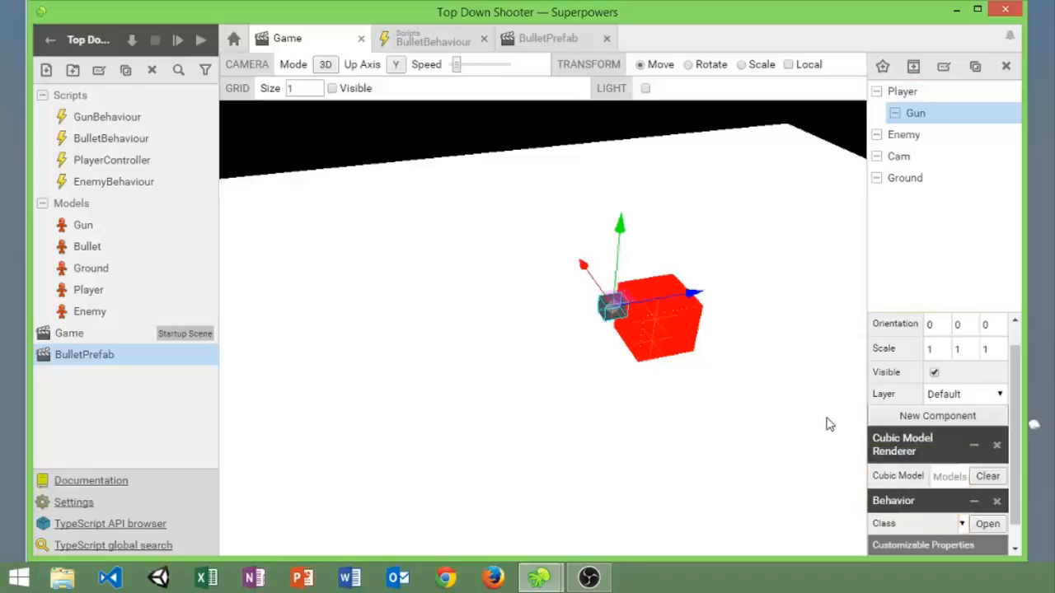
{"action": "left_click", "coordinate": [548, 38]}
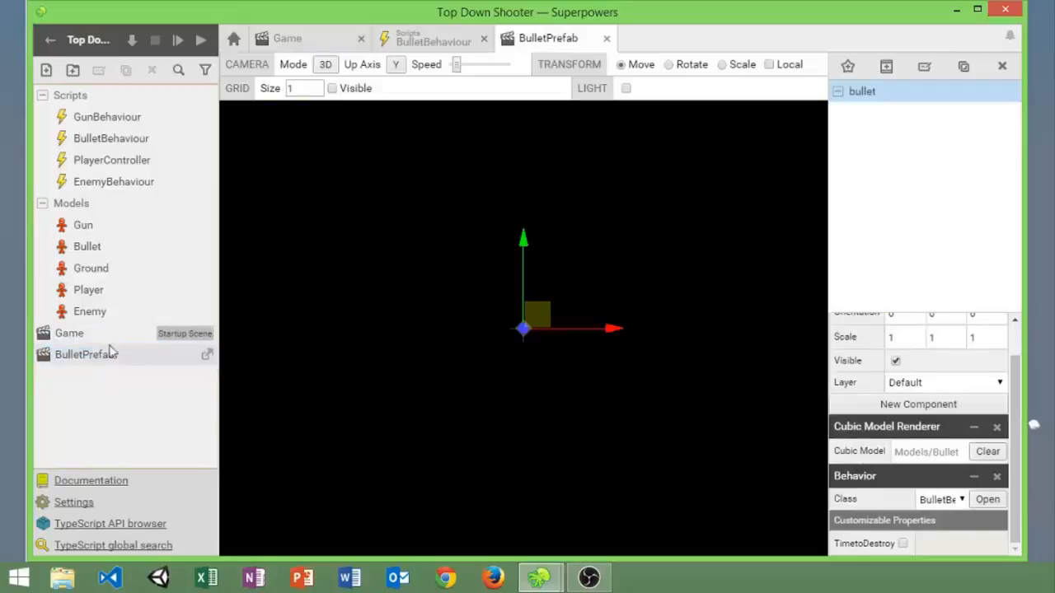
{"action": "mouse_move", "coordinate": [862, 91]}
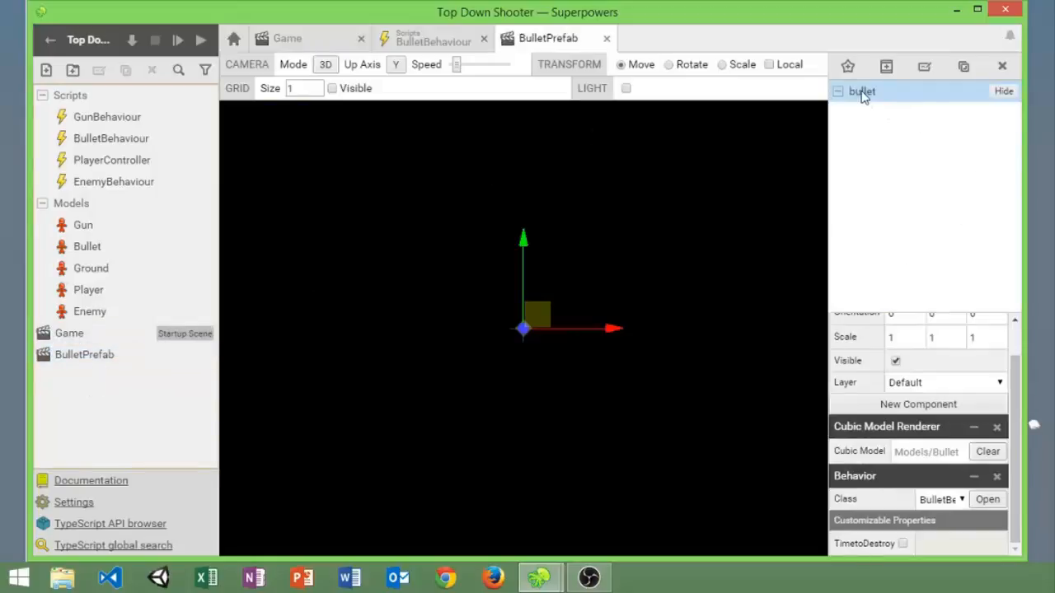
Step: List the bullet actor's behaviour classes, with BulletBehaviour still chosen
{"action": "left_click", "coordinate": [940, 500]}
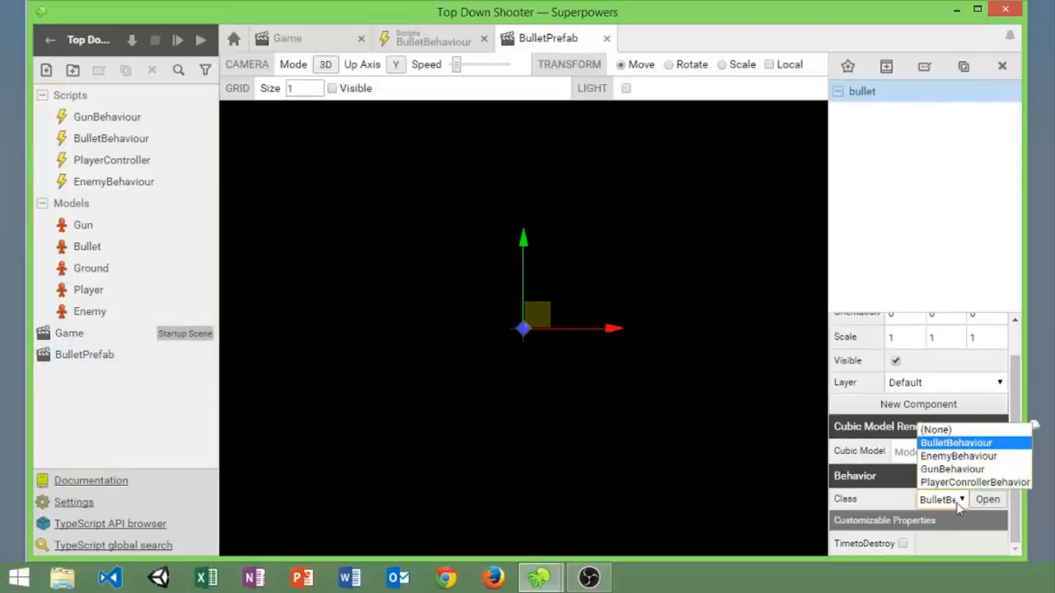